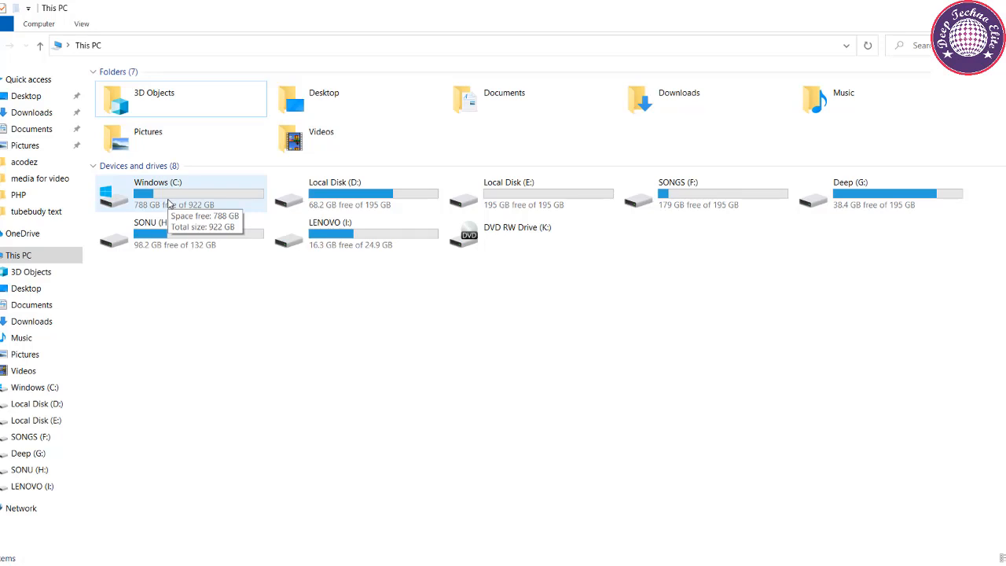
# Step: Browse to C:\xampp and bring up the context menu for xampp-control.exe
pyautogui.doubleClick(157, 192)
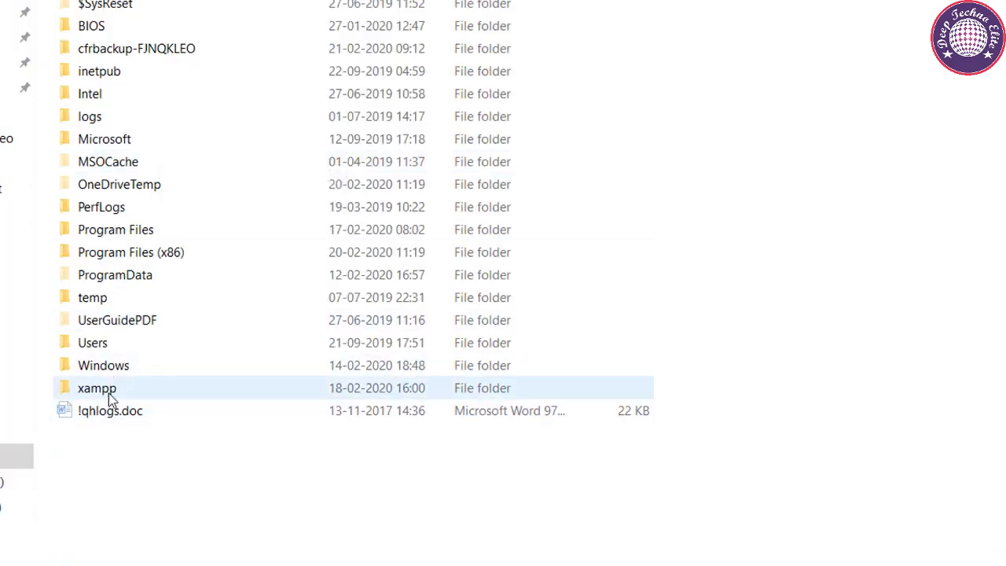
pyautogui.doubleClick(97, 386)
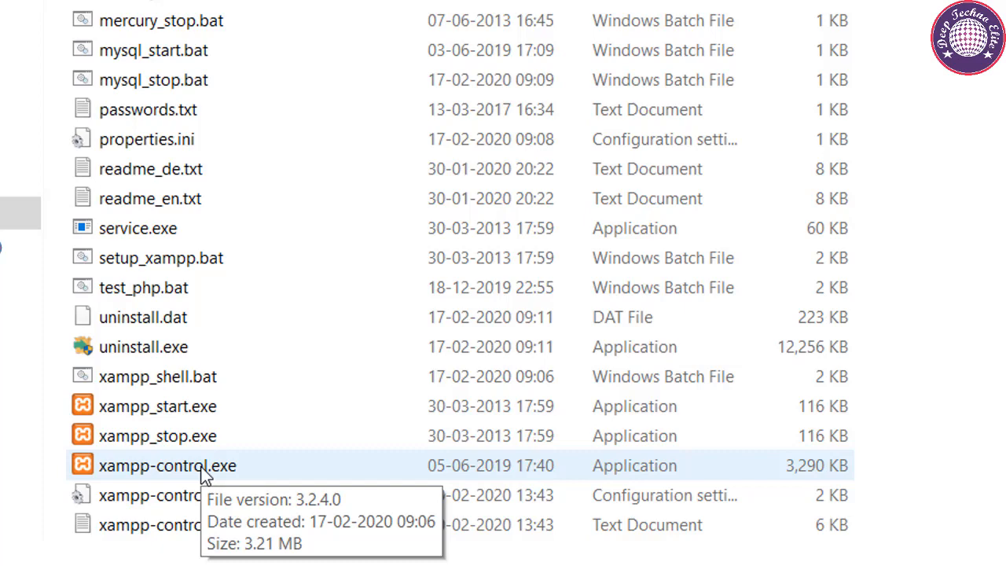
pyautogui.rightClick(166, 465)
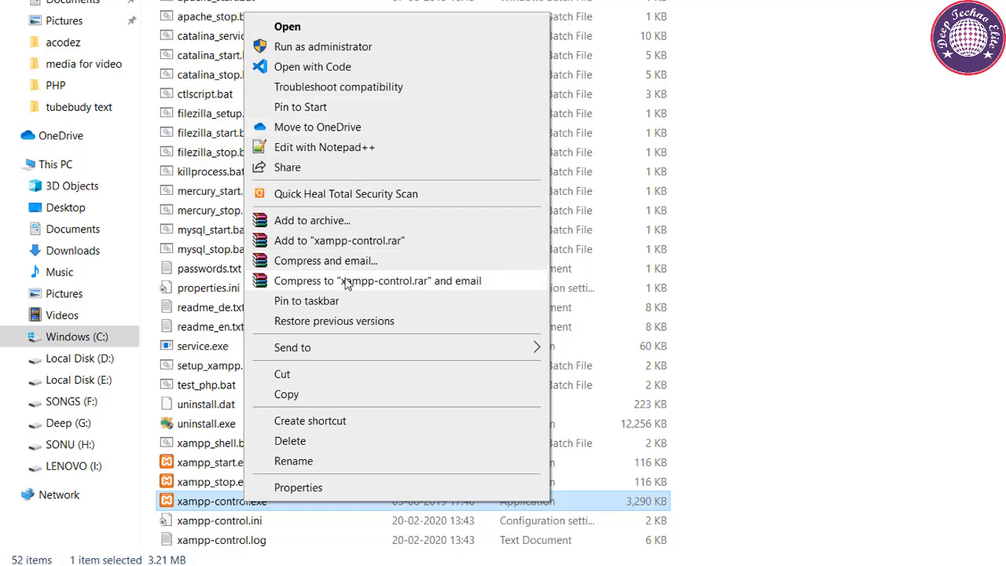
pyautogui.moveTo(349, 307)
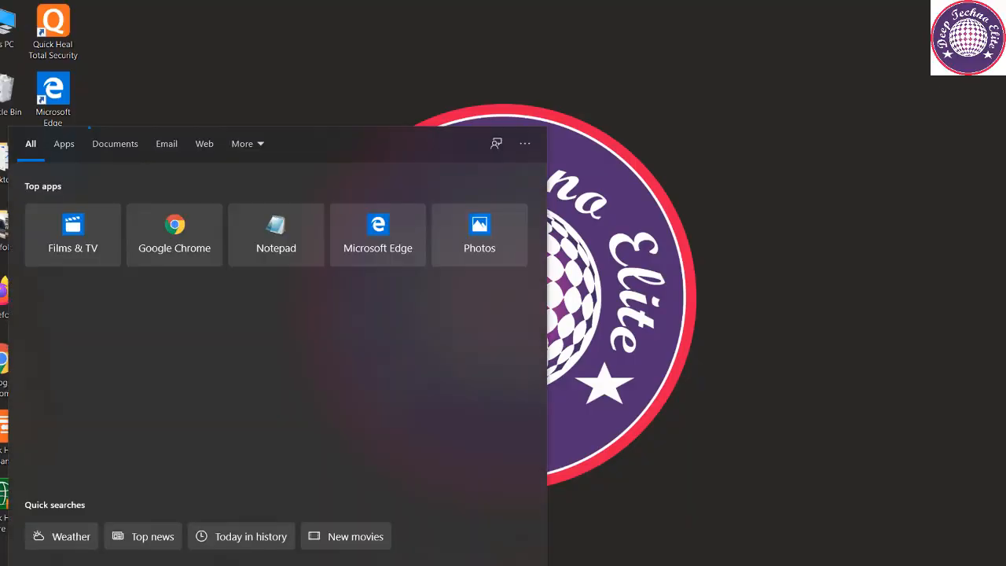
# Step: Search 'xam' in the Start menu to launch the XAMPP Control Panel
pyautogui.write('xam')
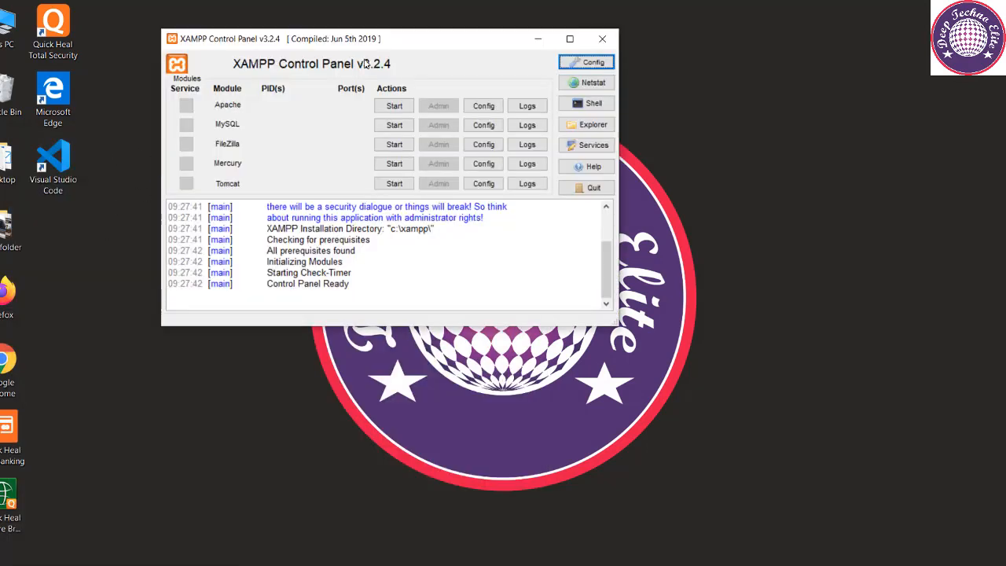
pyautogui.moveTo(358, 122)
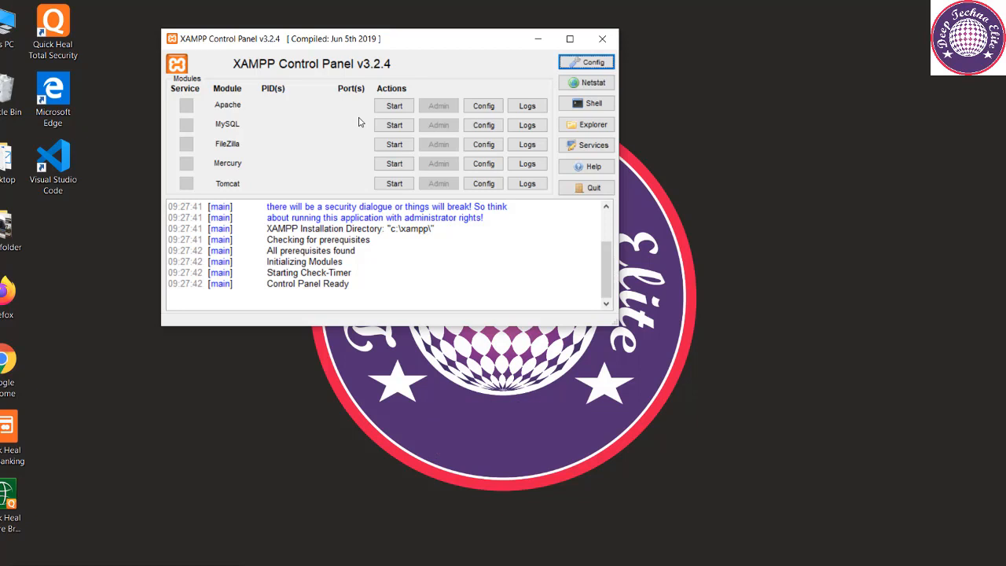
pyautogui.moveTo(242, 138)
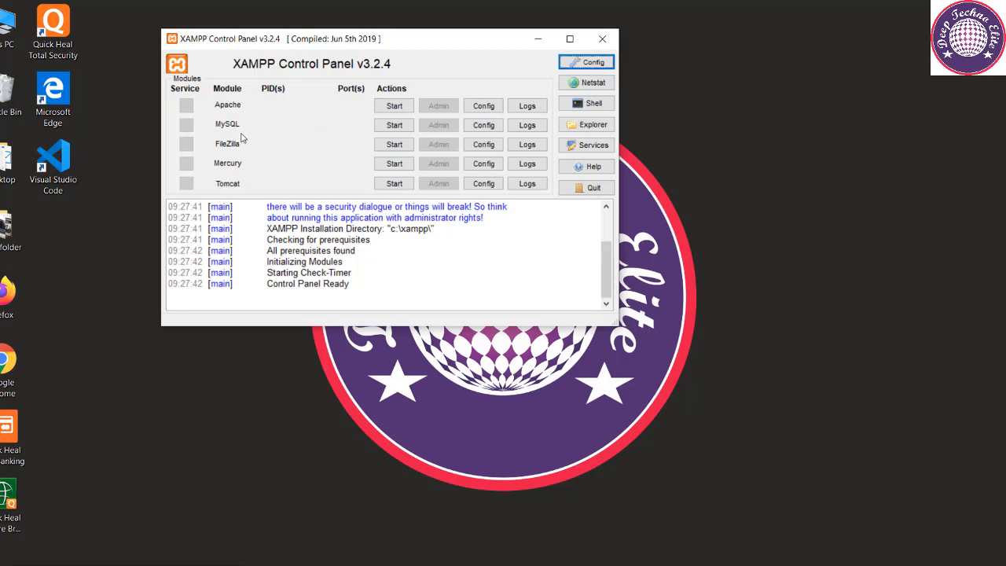
# Step: Start the Apache web server from the XAMPP Control Panel
pyautogui.click(393, 104)
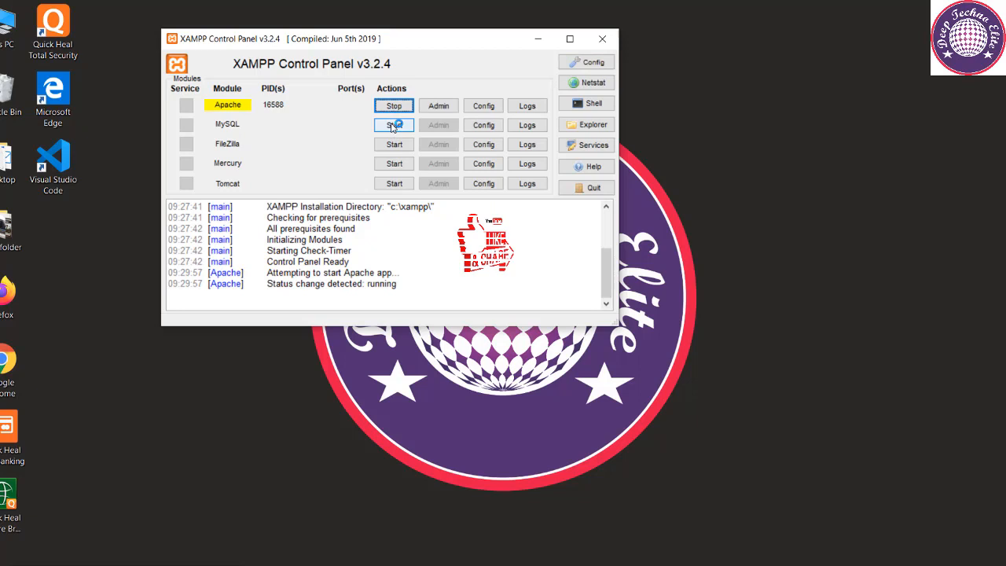
pyautogui.click(393, 125)
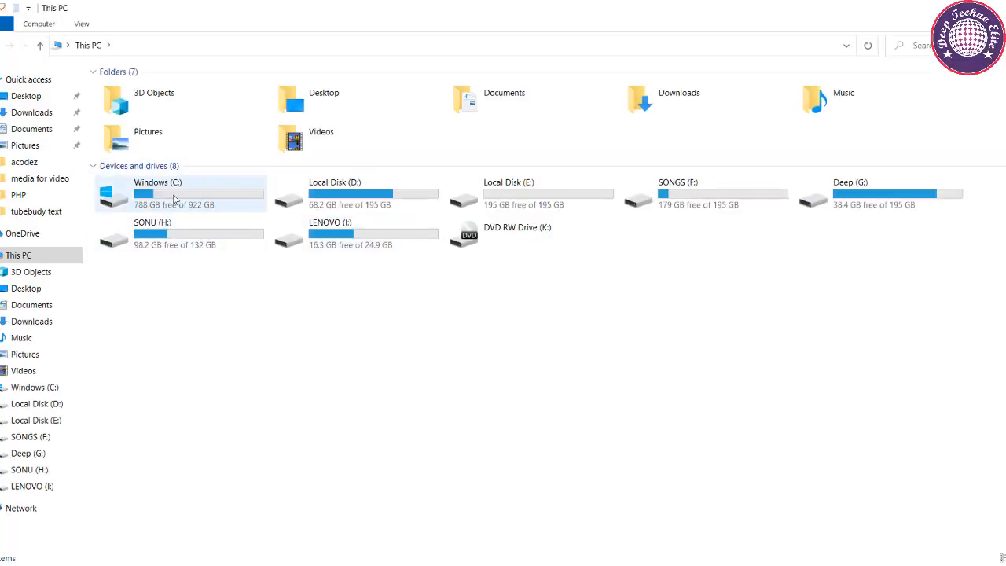
# Step: Browse into C:\xampp\htdocs in File Explorer
pyautogui.doubleClick(157, 192)
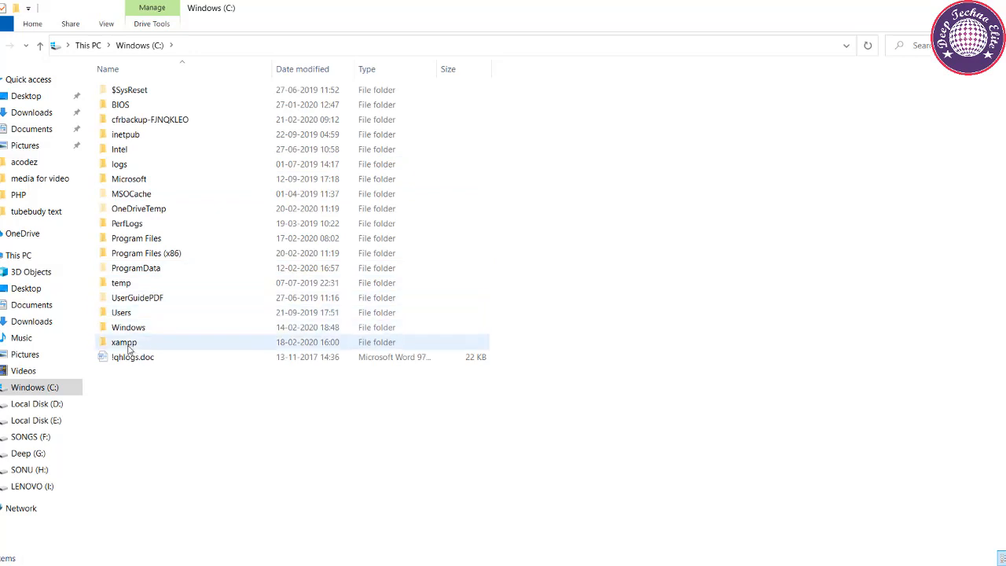
pyautogui.doubleClick(123, 341)
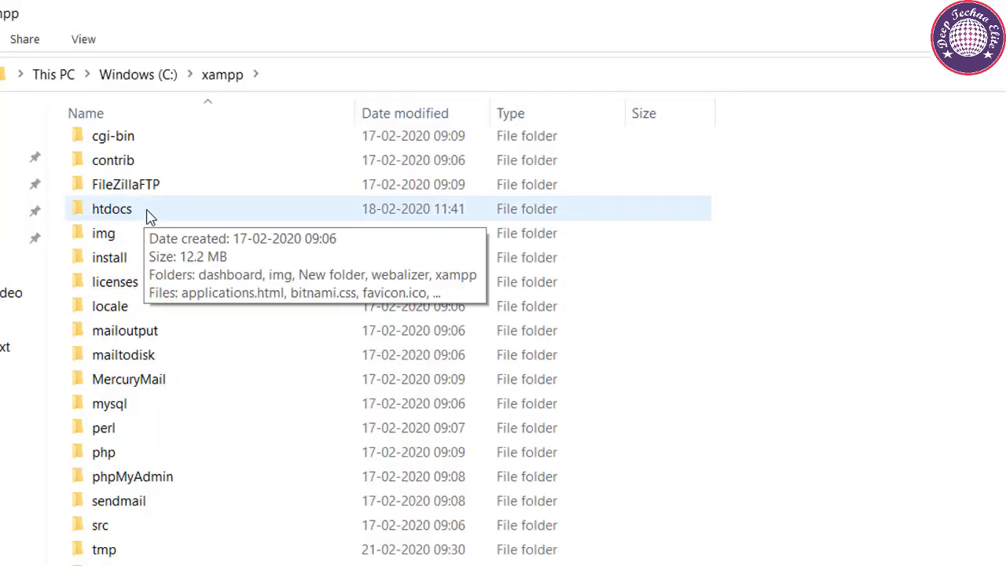
pyautogui.doubleClick(112, 207)
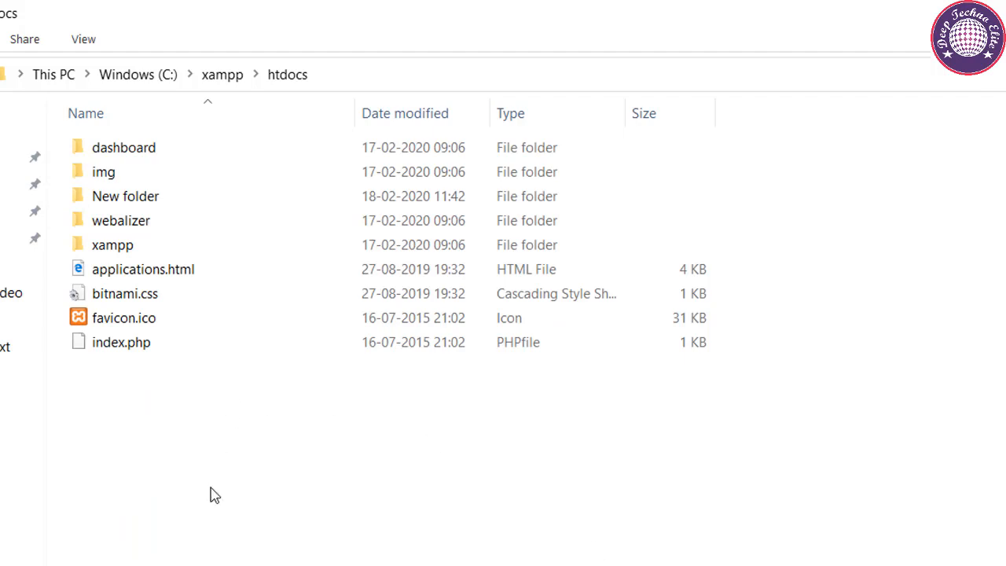
# Step: Create a new folder inside htdocs named 'tutorial'
pyautogui.rightClick(215, 494)
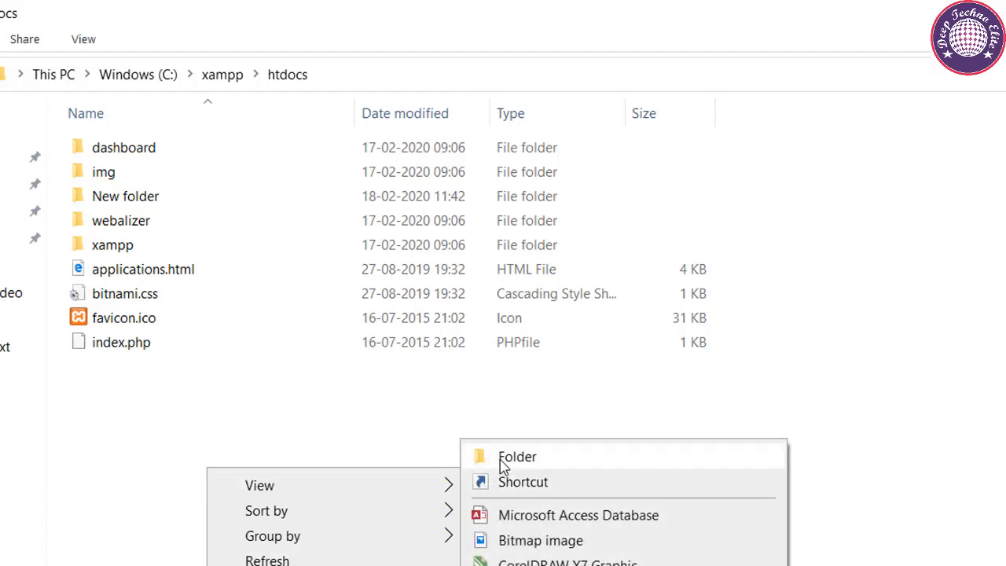
pyautogui.click(517, 455)
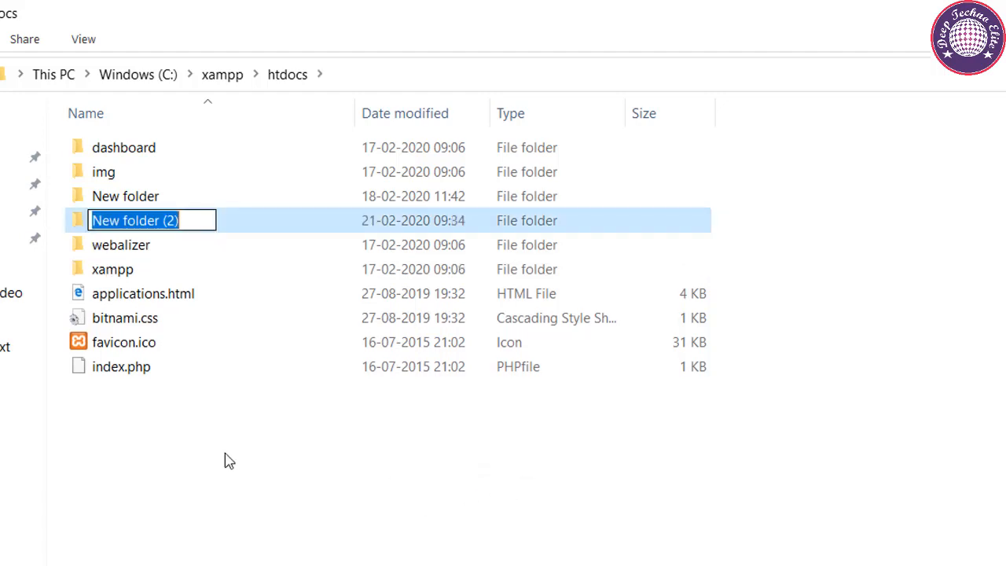
pyautogui.write('tuto')
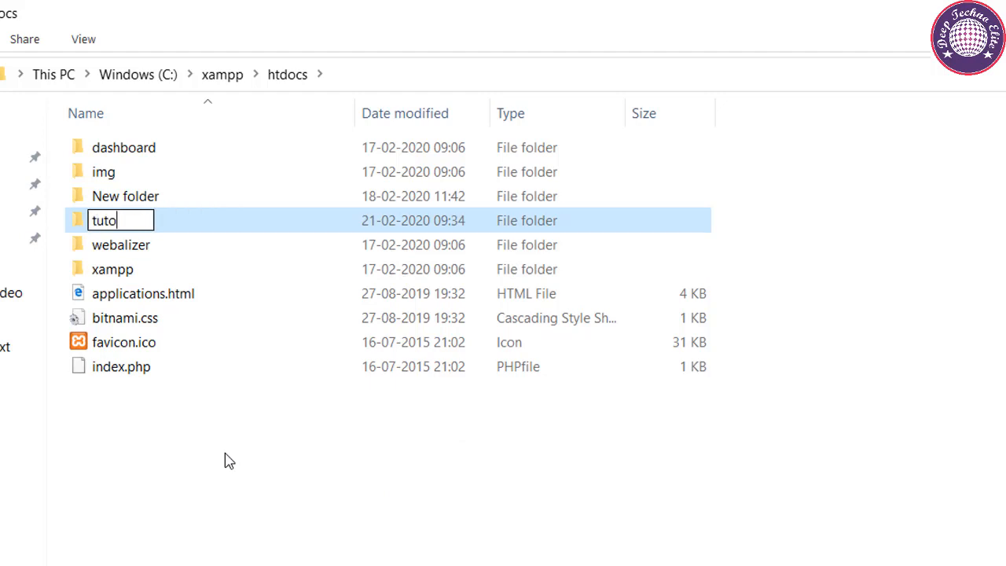
pyautogui.write('rial')
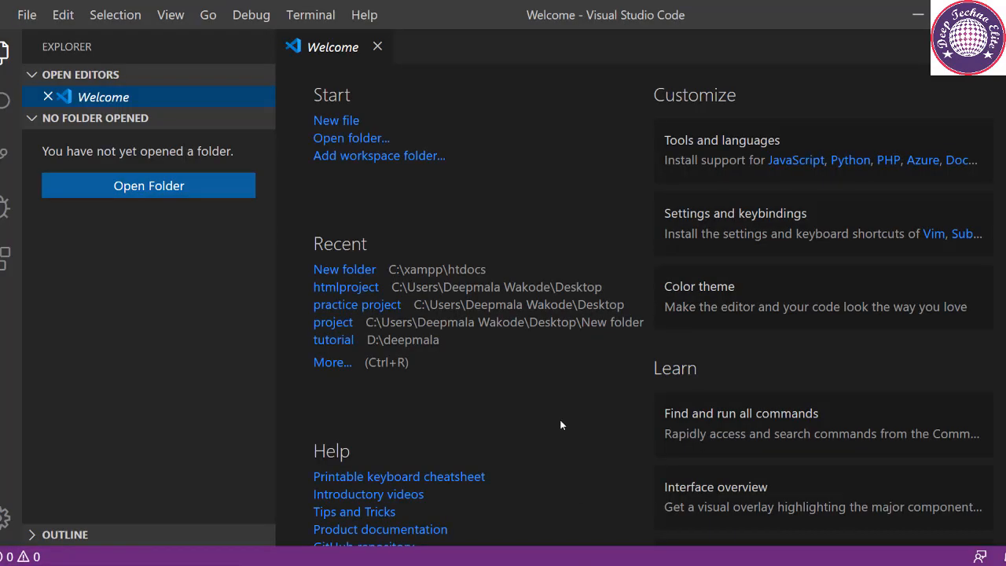
pyautogui.moveTo(486, 215)
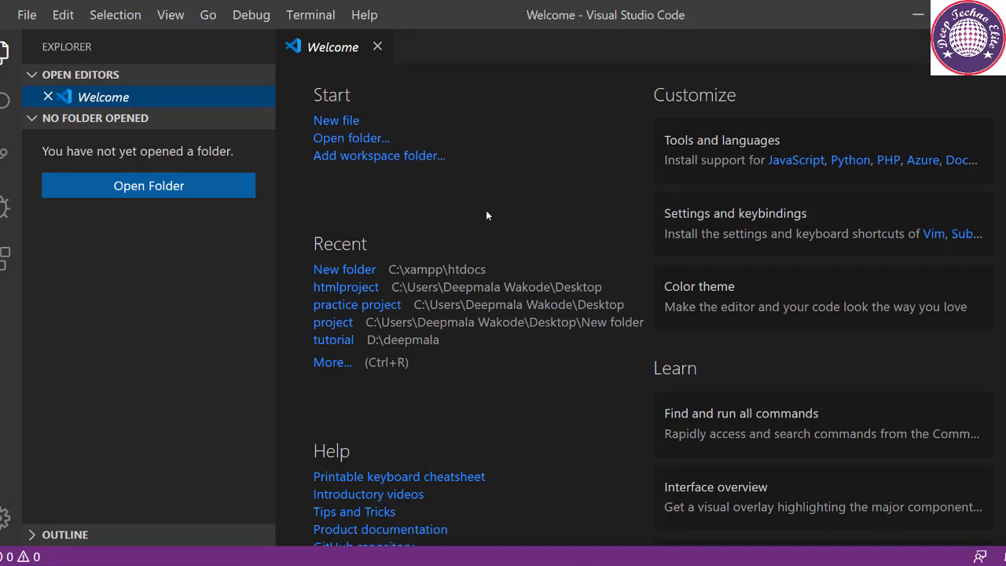
pyautogui.moveTo(386, 170)
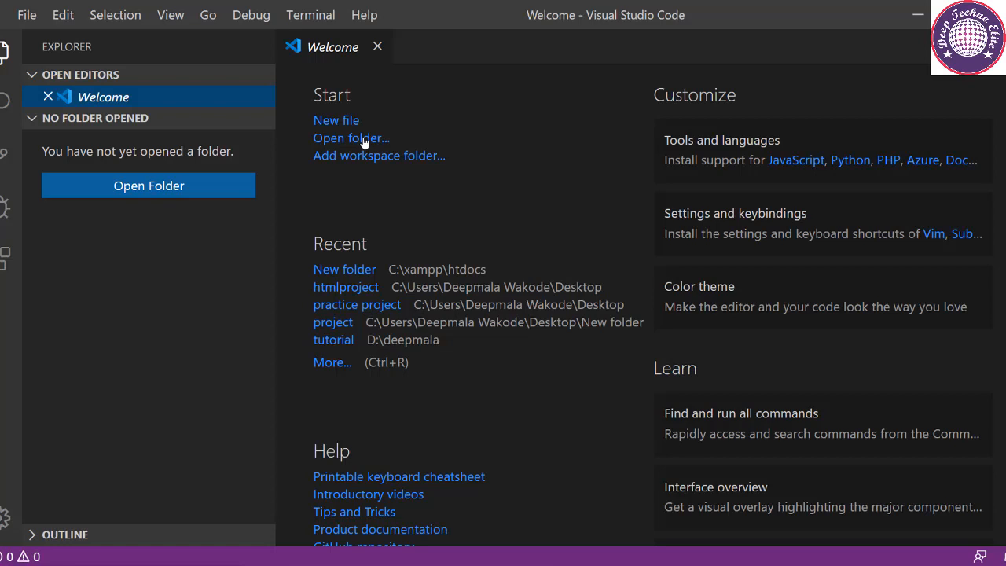
pyautogui.moveTo(363, 143)
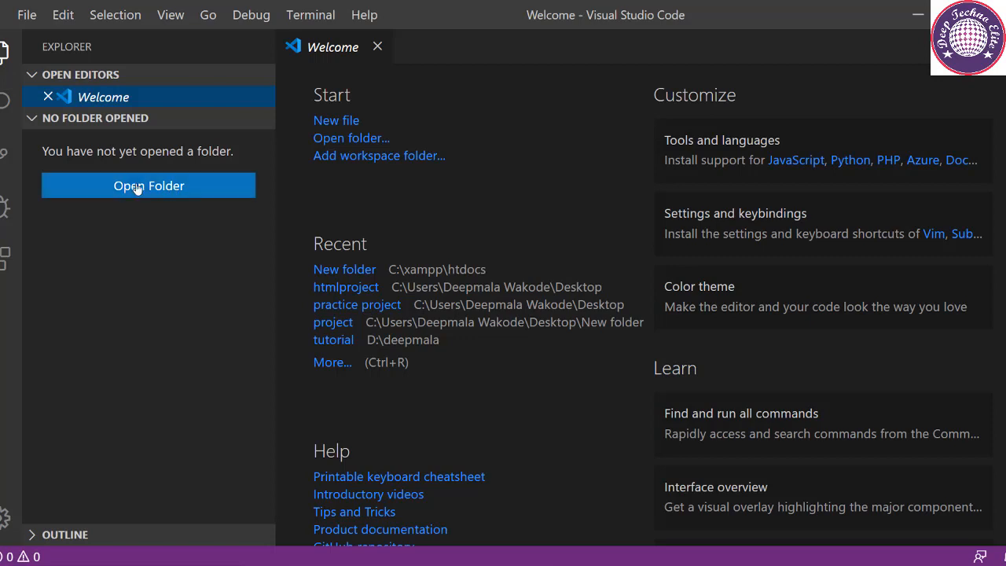
pyautogui.moveTo(167, 189)
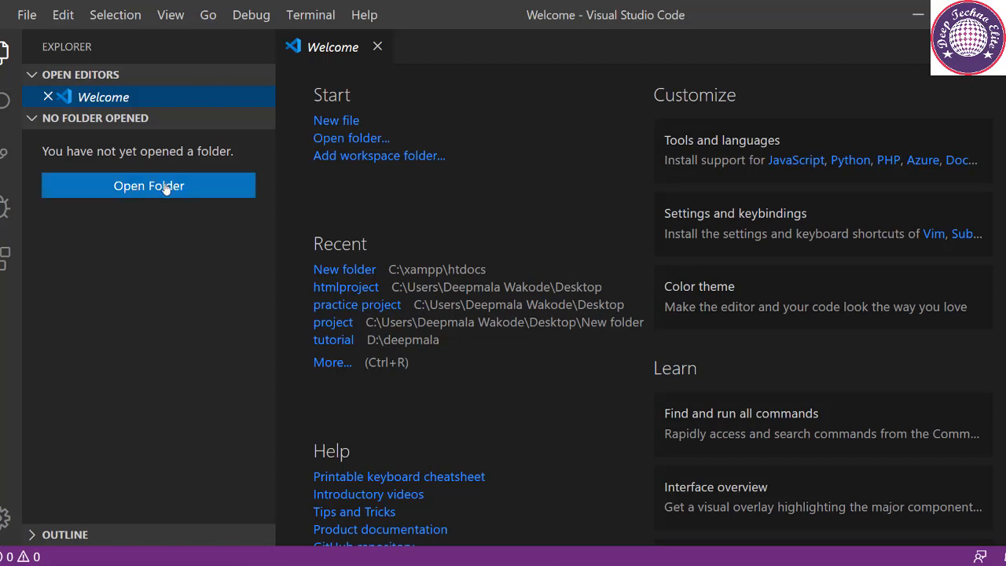
pyautogui.moveTo(25, 15)
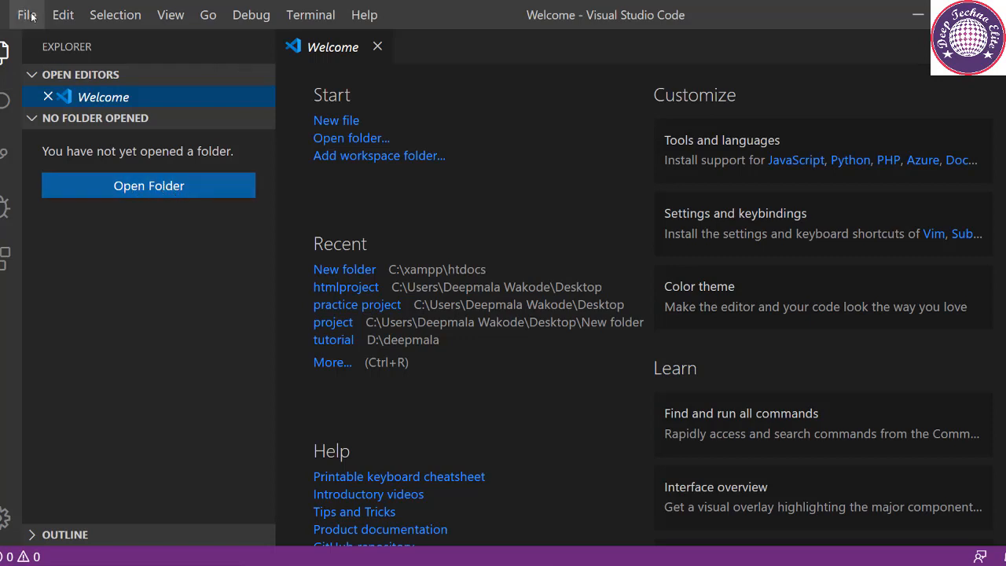
# Step: Bring up the File menu in Visual Studio Code
pyautogui.click(27, 14)
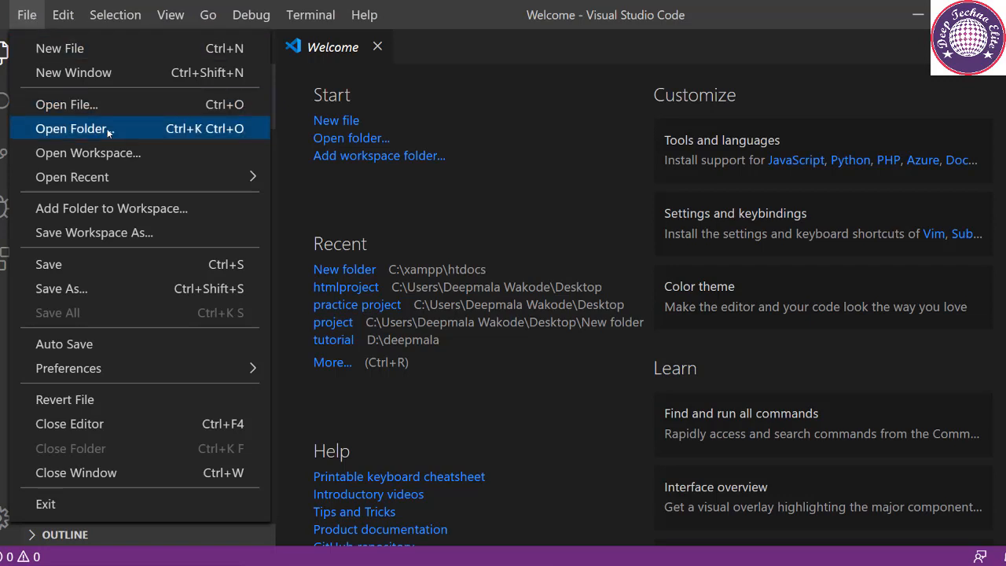
pyautogui.moveTo(108, 133)
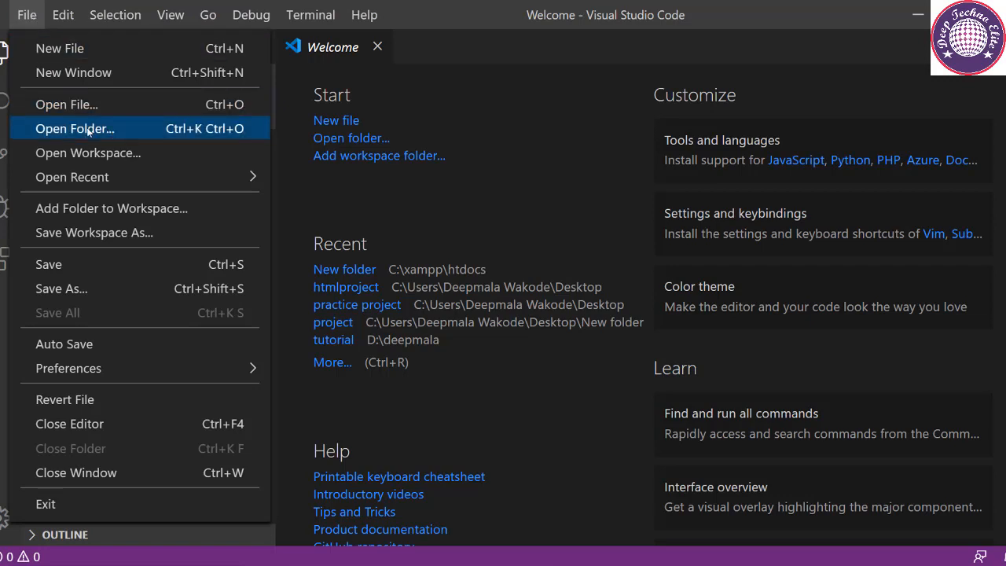
pyautogui.moveTo(92, 47)
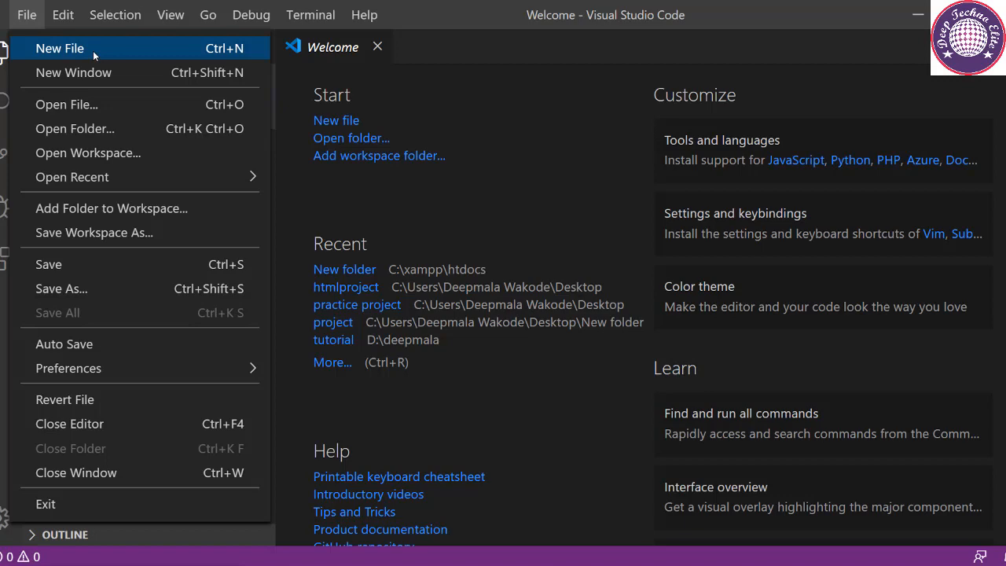
pyautogui.moveTo(76, 129)
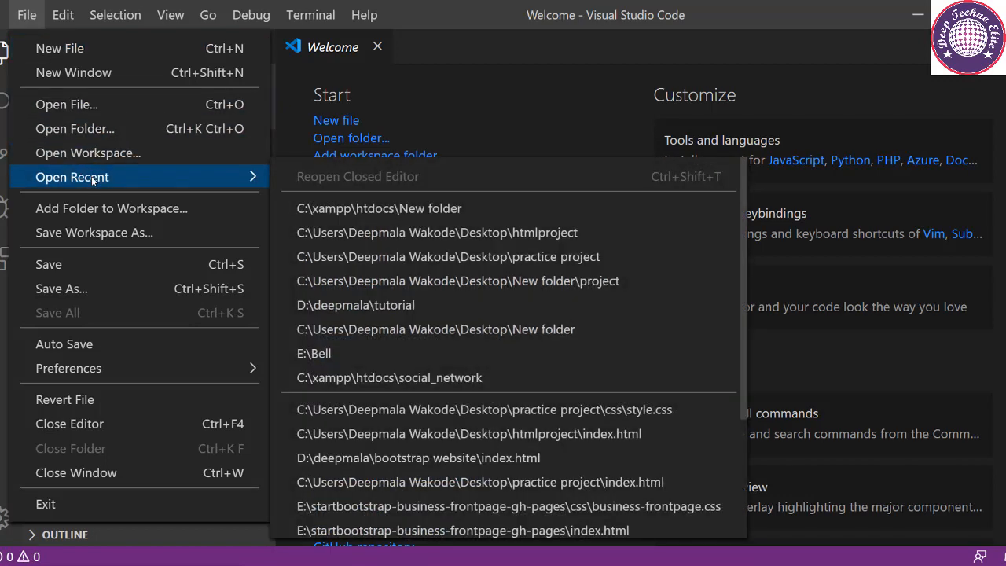
pyautogui.moveTo(79, 264)
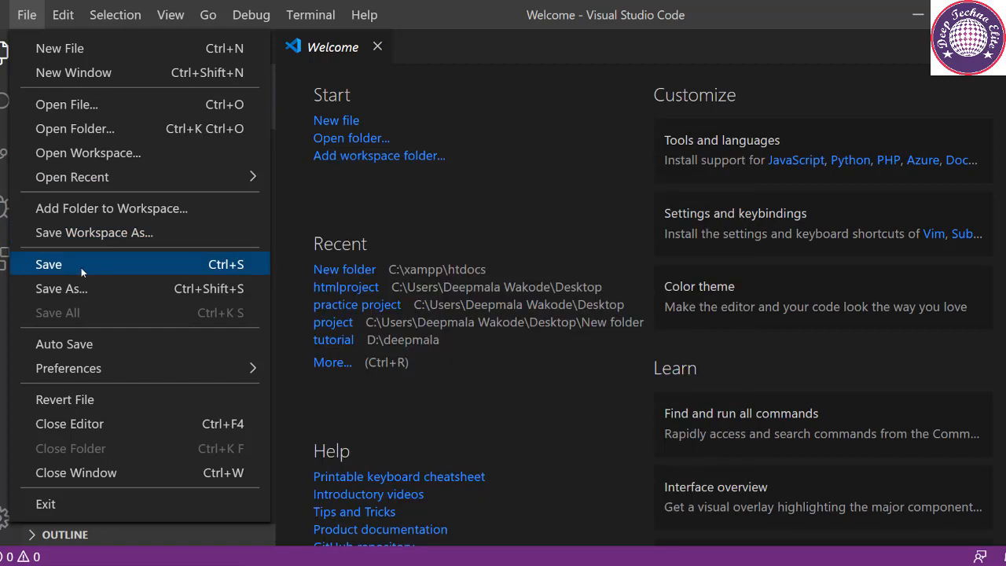
pyautogui.moveTo(110, 260)
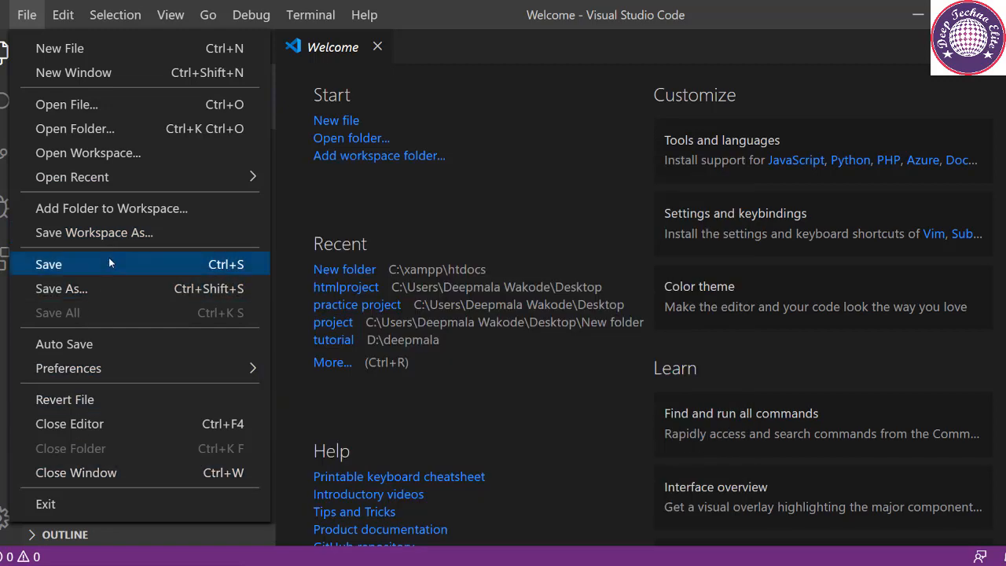
pyautogui.moveTo(76, 129)
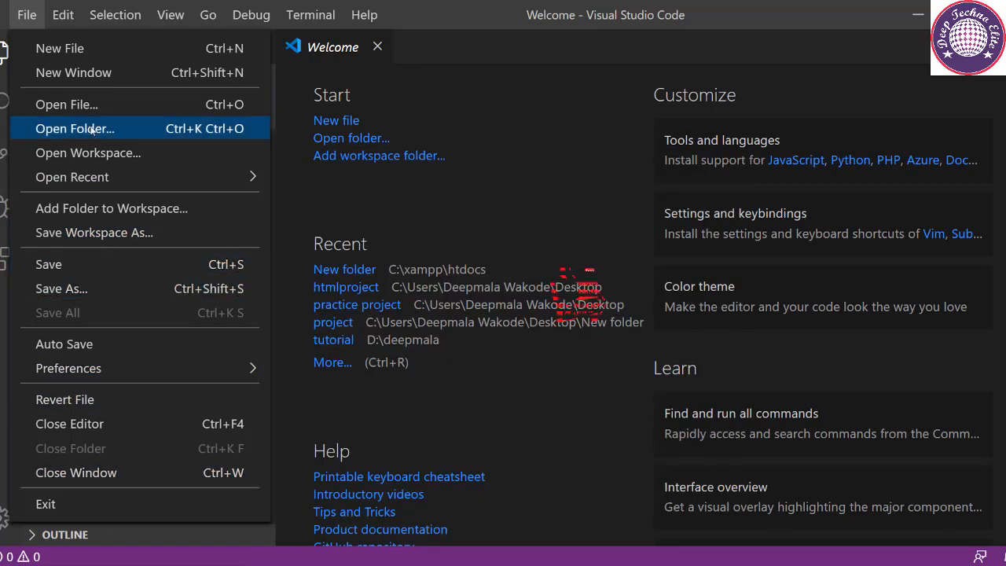
# Step: Open the htdocs\tutorial folder as the VS Code workspace
pyautogui.click(75, 128)
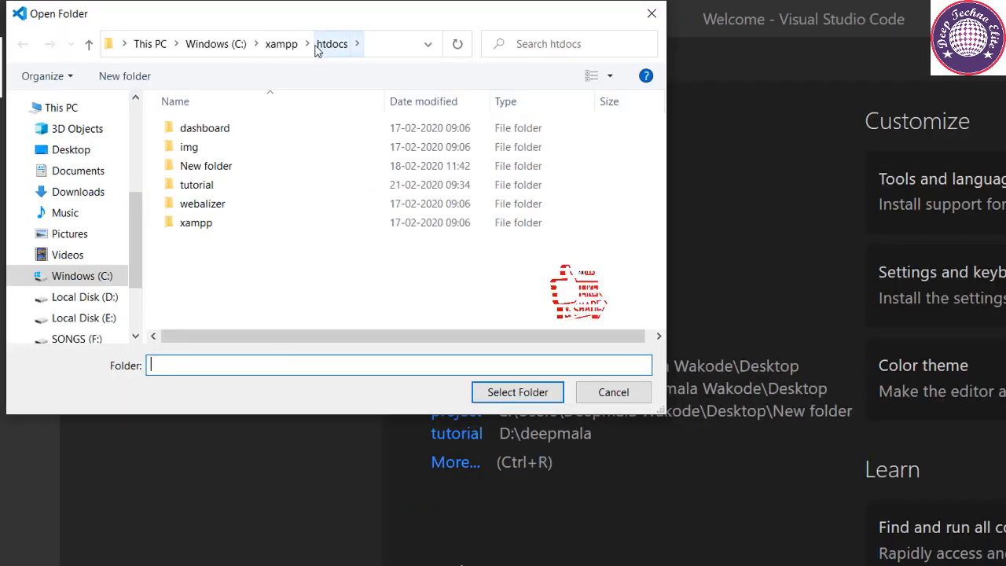
pyautogui.click(196, 185)
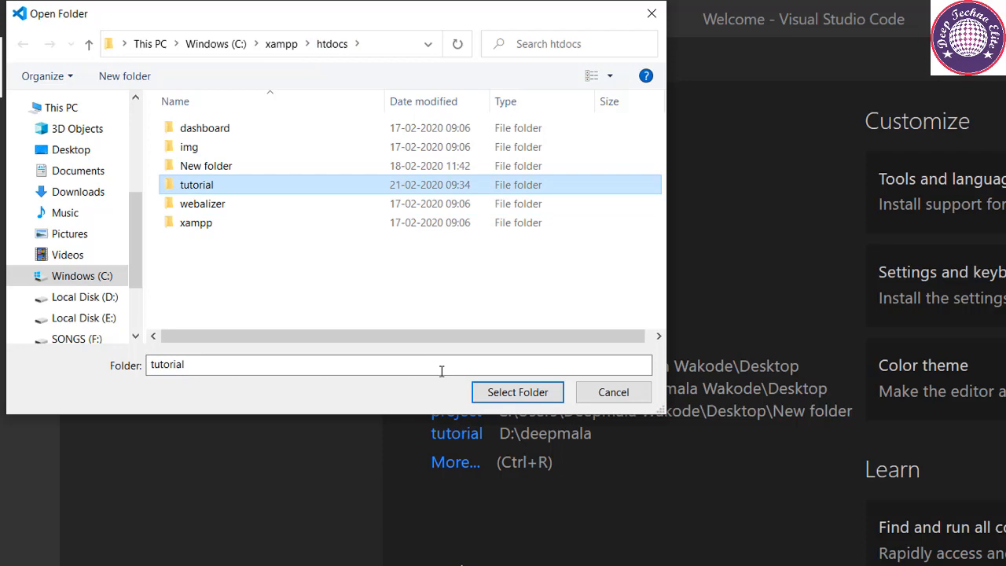
pyautogui.click(517, 393)
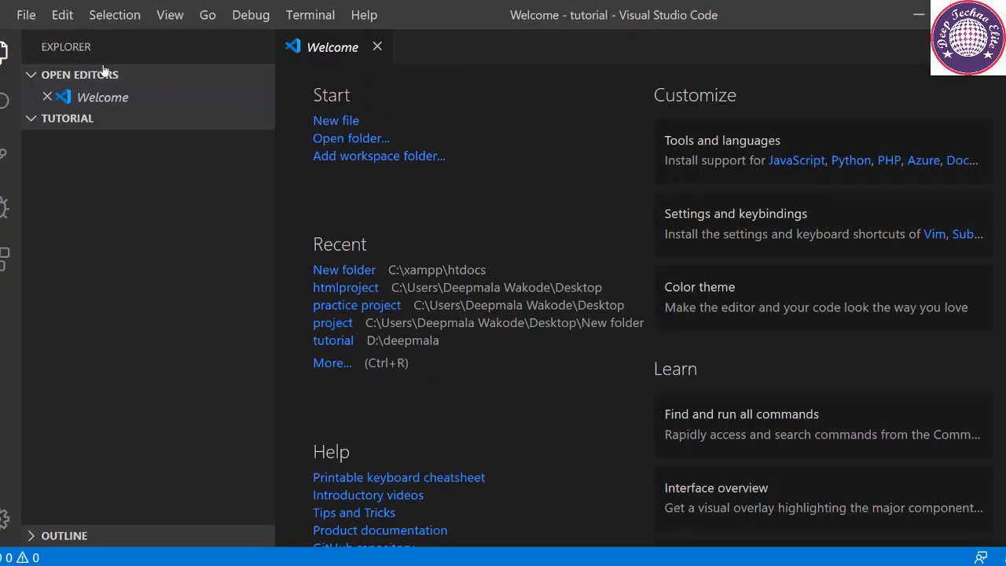
pyautogui.moveTo(178, 118)
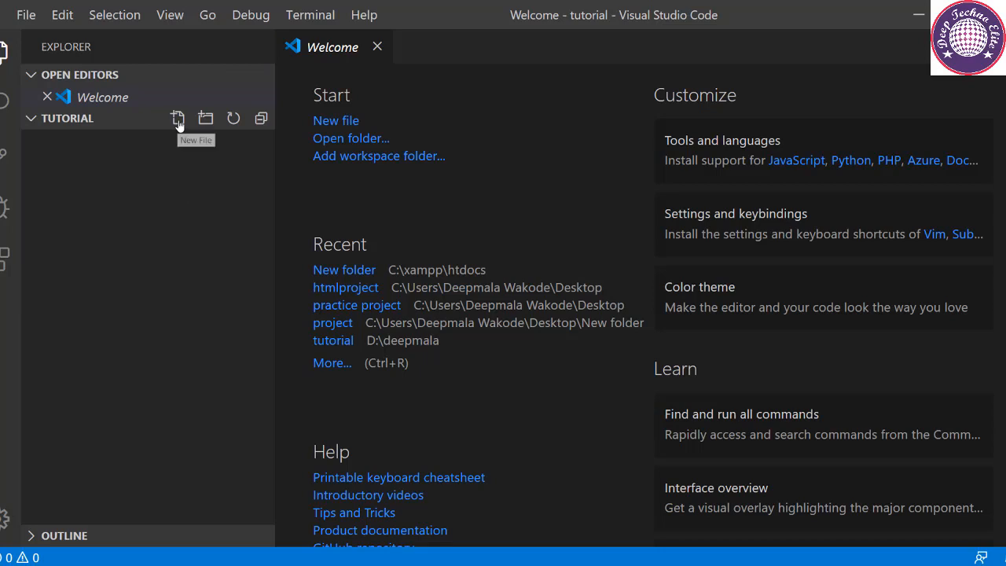
# Step: Create a new file named index.php in the tutorial folder and open it
pyautogui.click(177, 116)
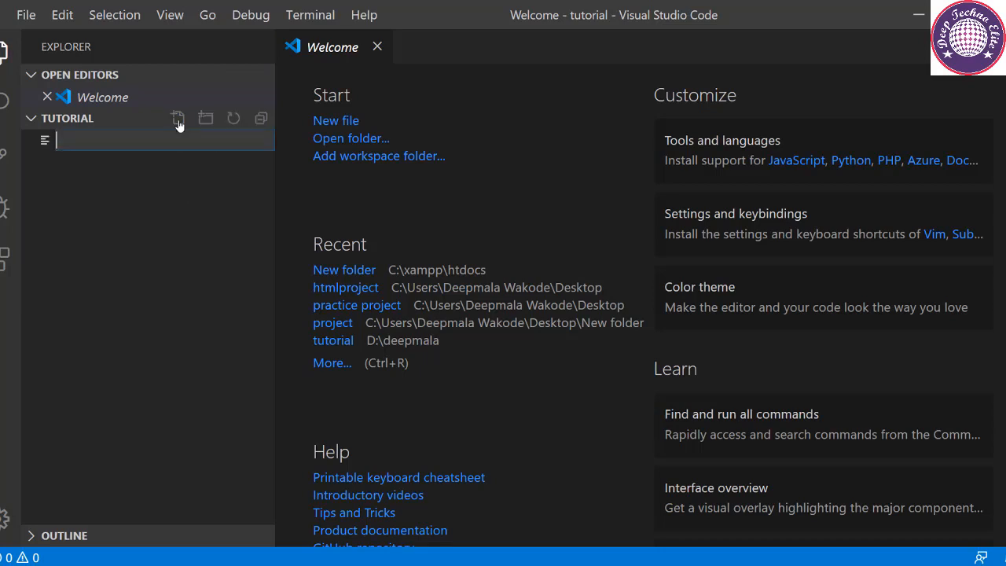
pyautogui.write('index.ph')
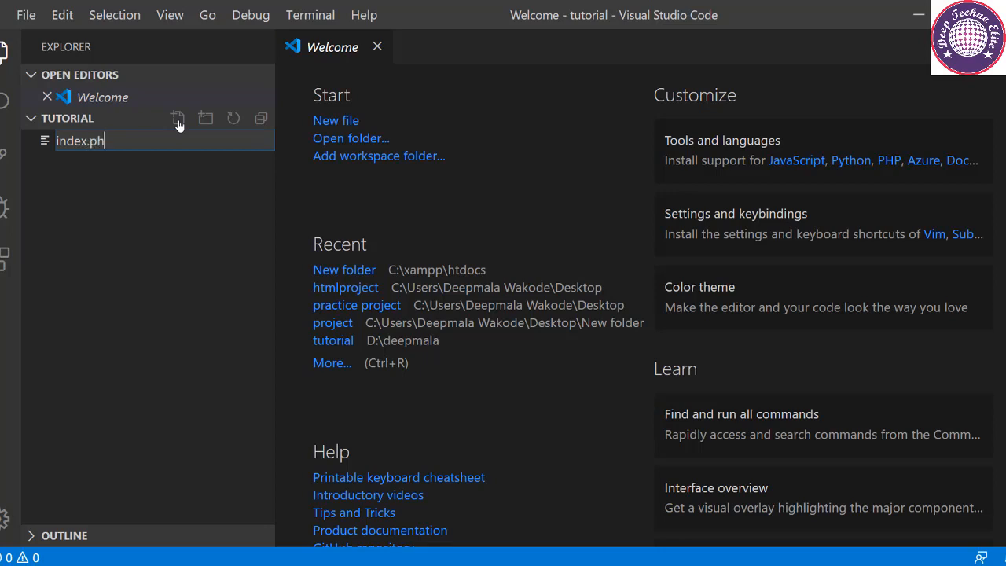
pyautogui.write('p')
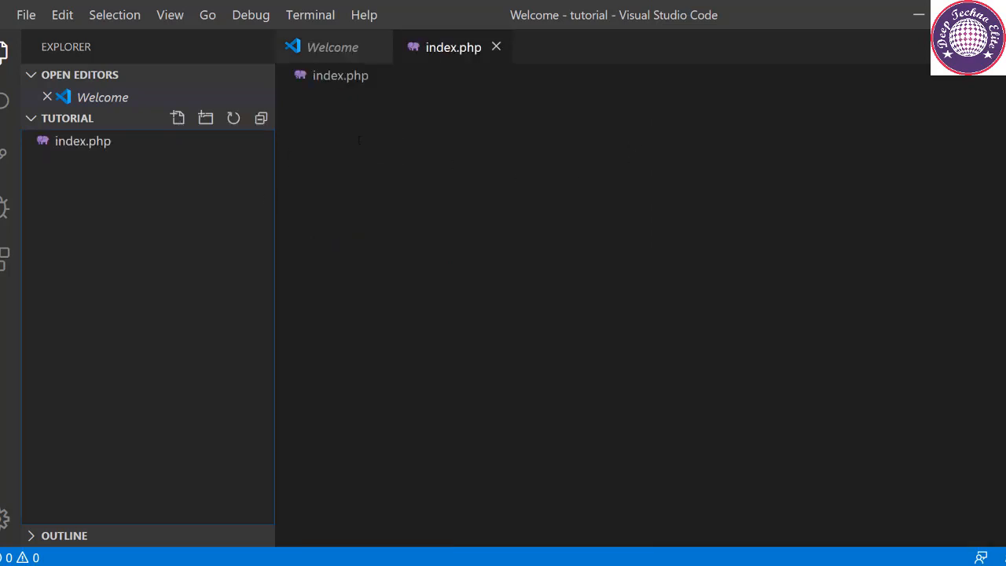
pyautogui.click(82, 142)
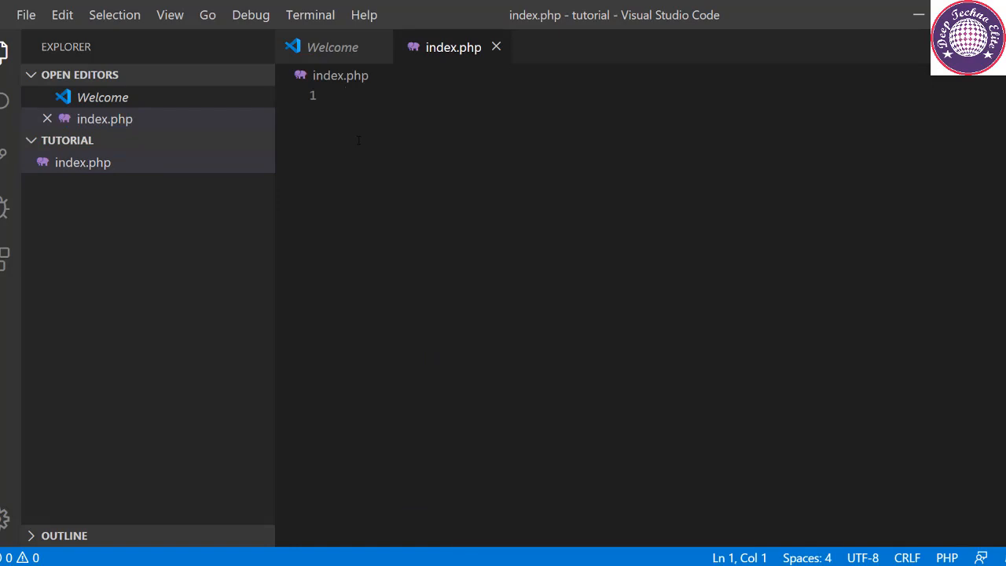
# Step: Write the <?php and ?> tags in index.php, leaving a blank line between them
pyautogui.click(342, 96)
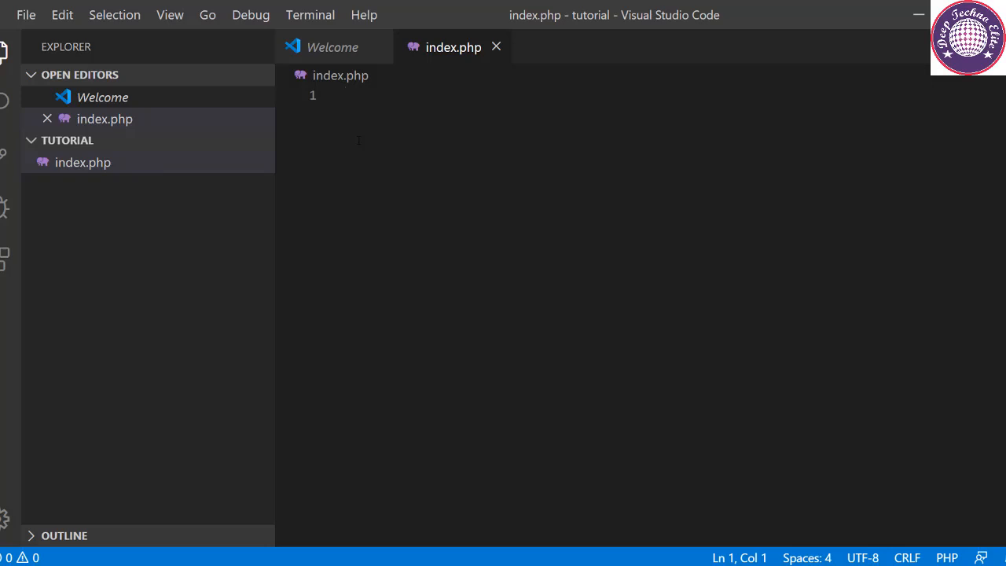
pyautogui.write('<')
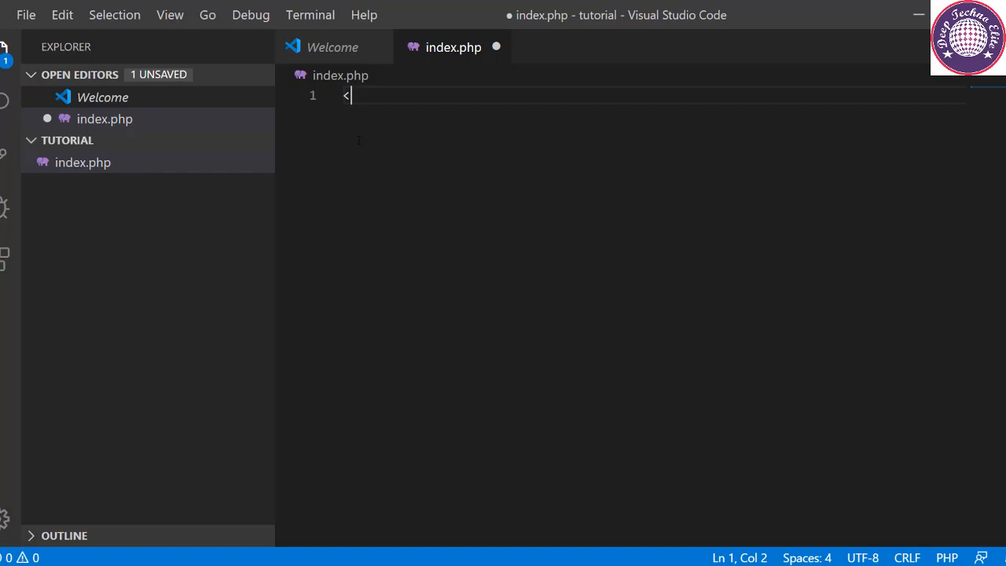
pyautogui.write('?')
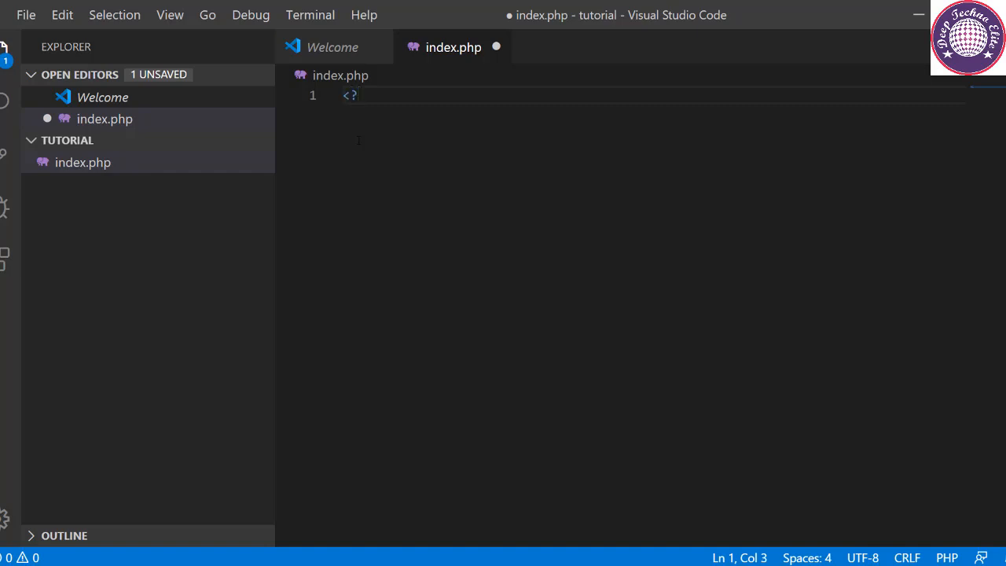
pyautogui.write('p')
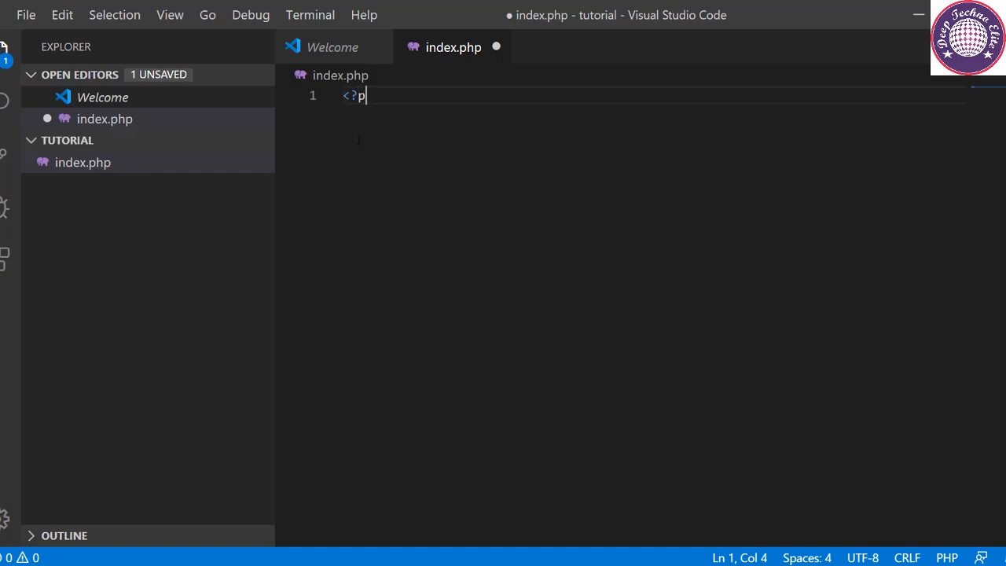
pyautogui.write('hp')
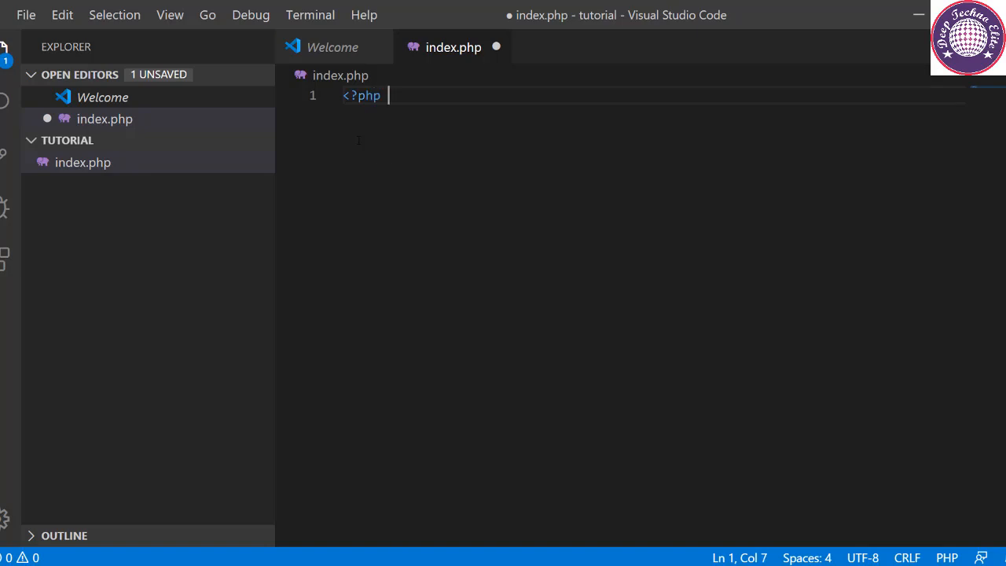
pyautogui.write('?>')
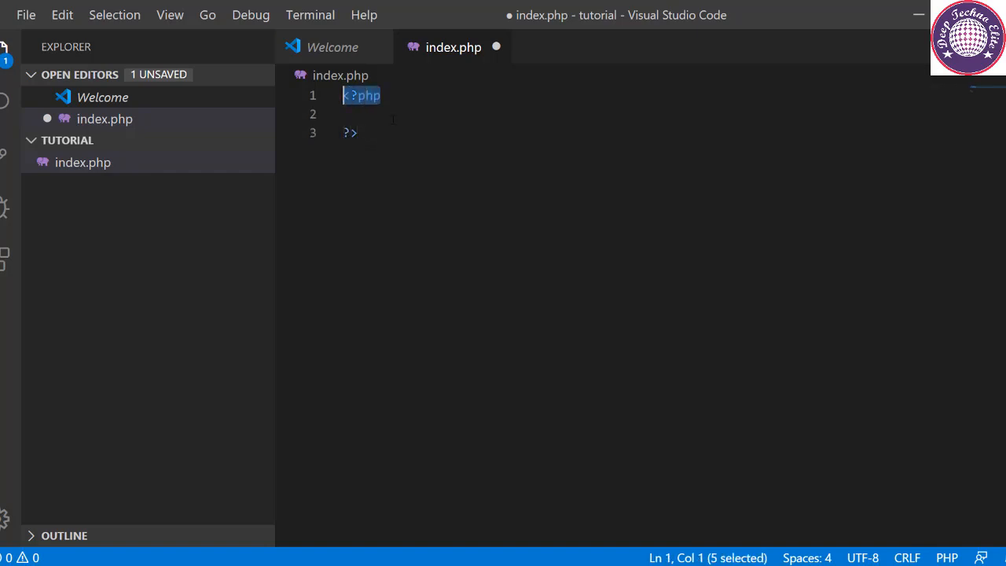
pyautogui.click(362, 113)
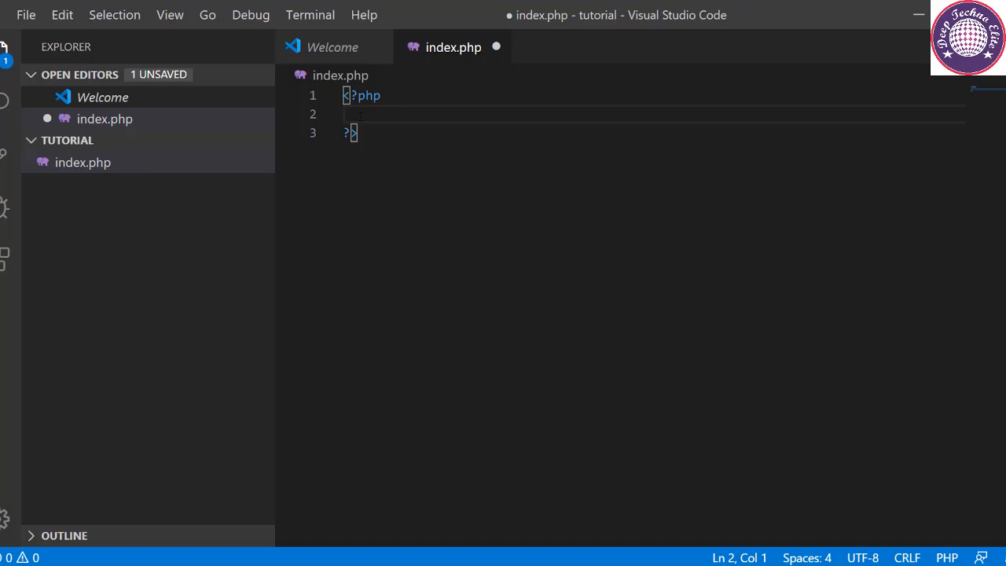
# Step: Write echo "Hello World!"; on line 2 between the PHP tags
pyautogui.write('ech')
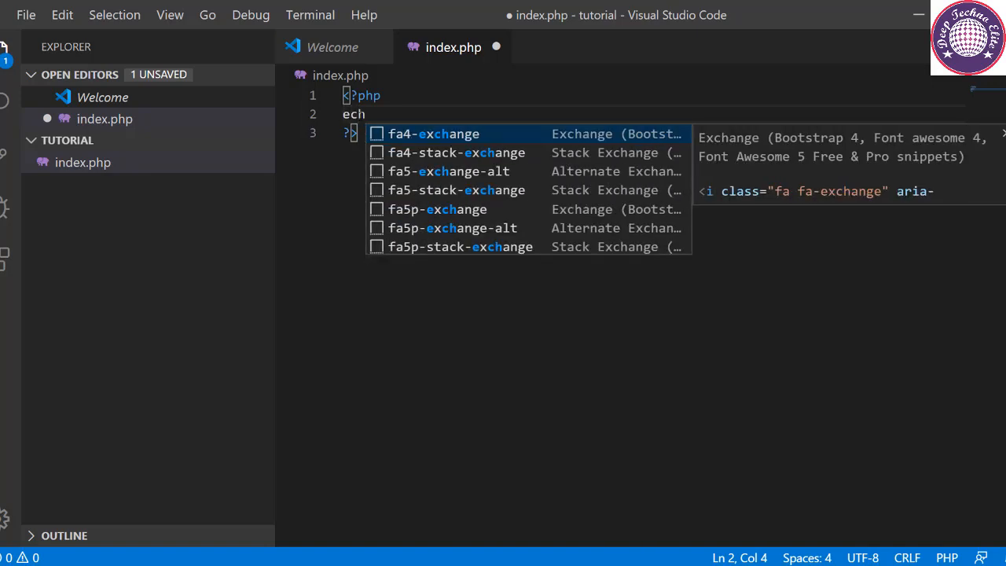
pyautogui.write('o')
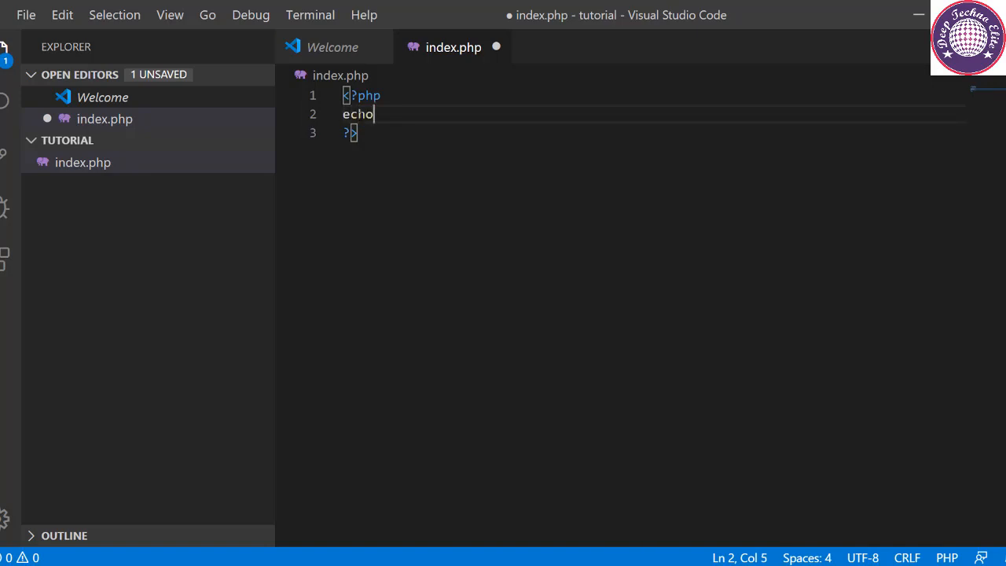
pyautogui.write('"H')
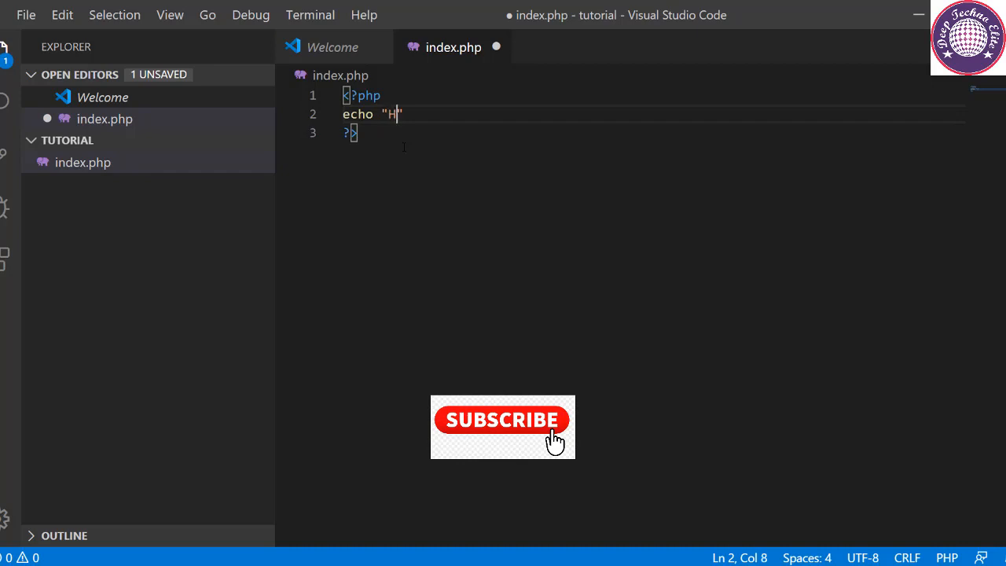
pyautogui.write('ello')
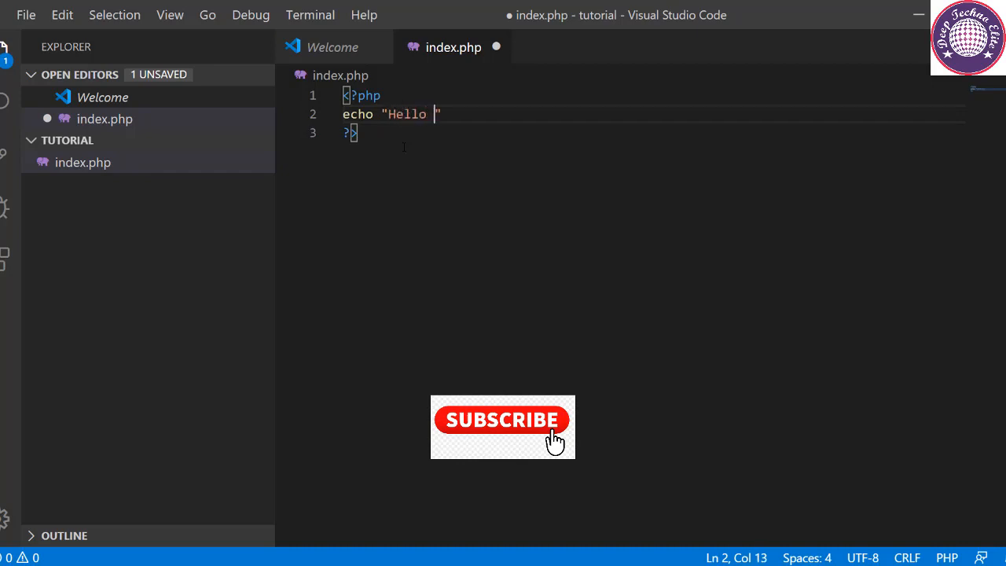
pyautogui.write('Worl')
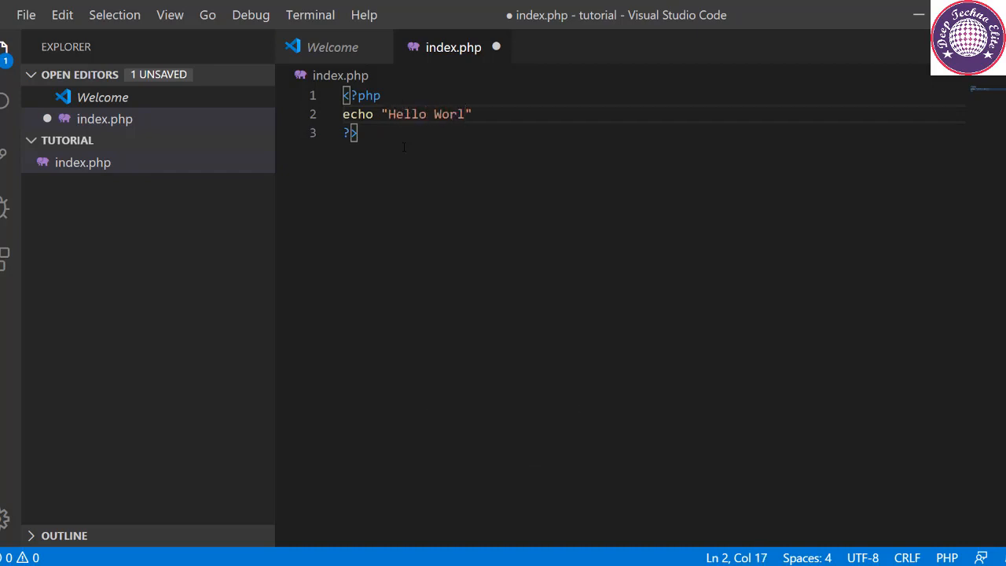
pyautogui.write('d!')
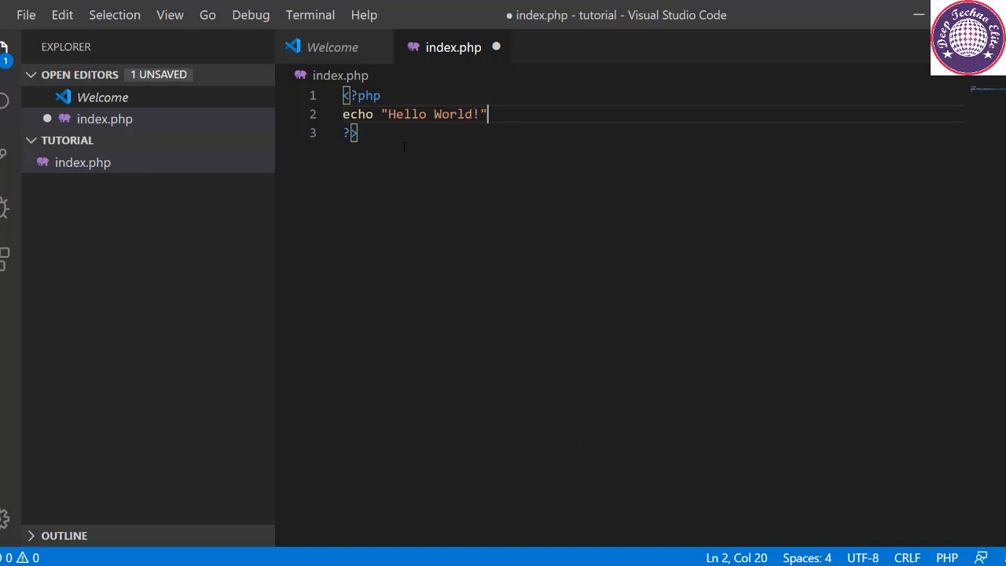
pyautogui.write(';')
pyautogui.write('localhost:8080/tut')
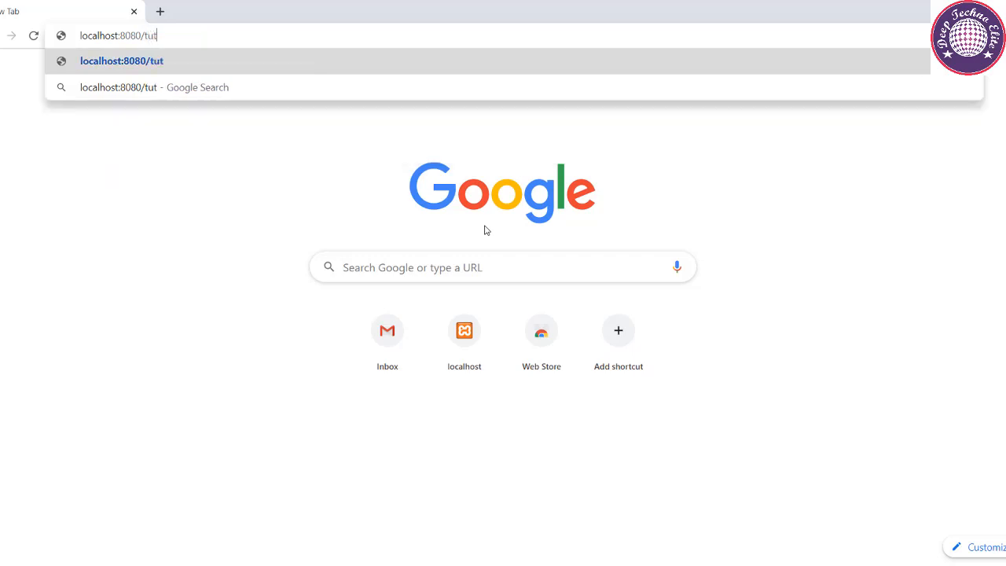
# Step: Load localhost:8080/tutorial in Chrome to see the Hello World! output
pyautogui.write('orial/')
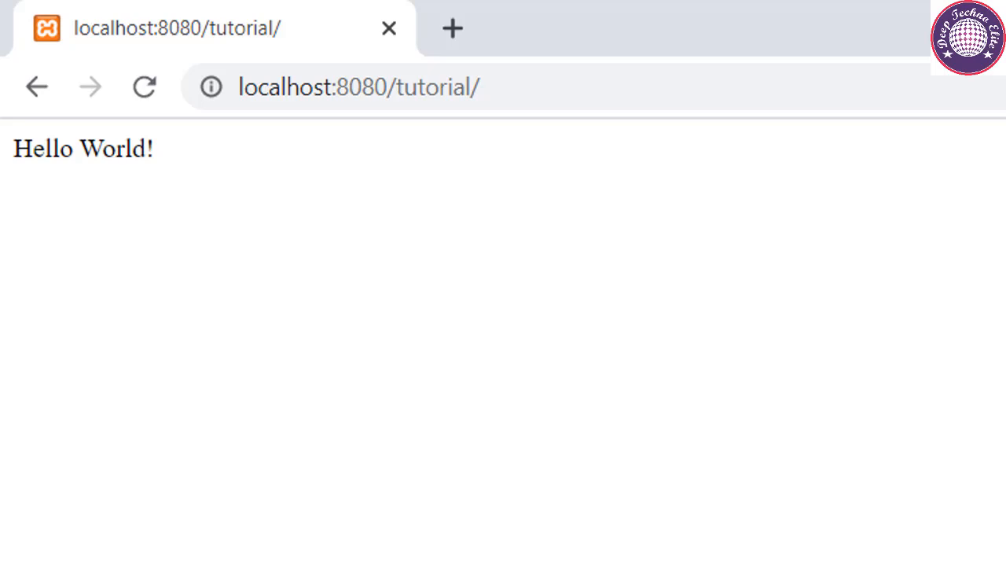
pyautogui.moveTo(13, 165)
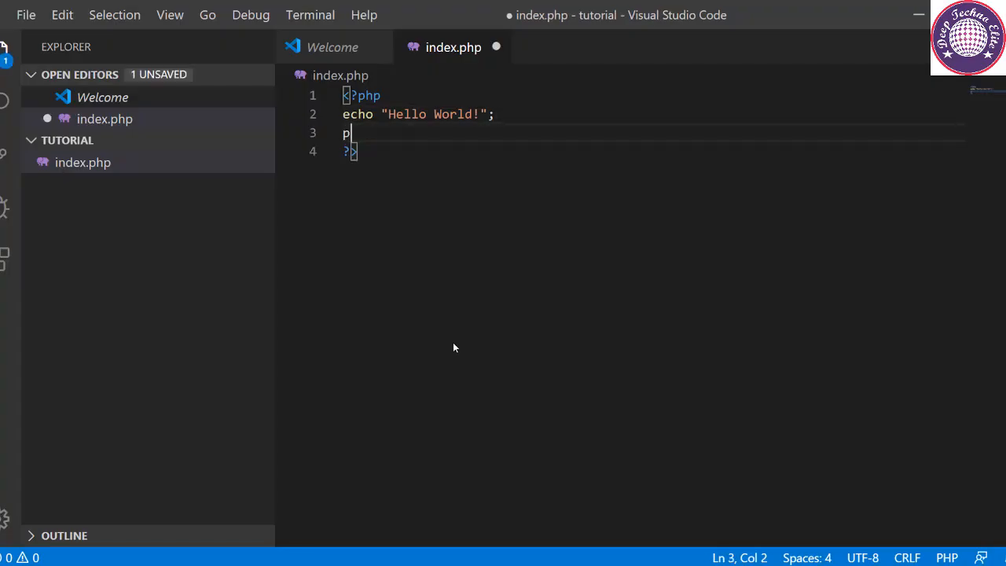
# Step: Write the third line print "Deep Techno Elite"; below the echo statement
pyautogui.write('rint')
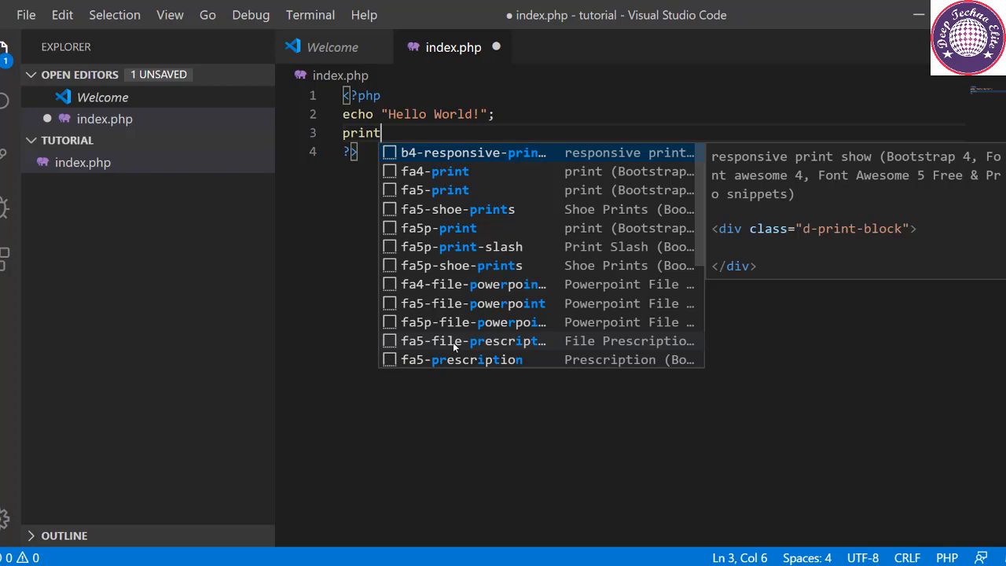
pyautogui.write('"')
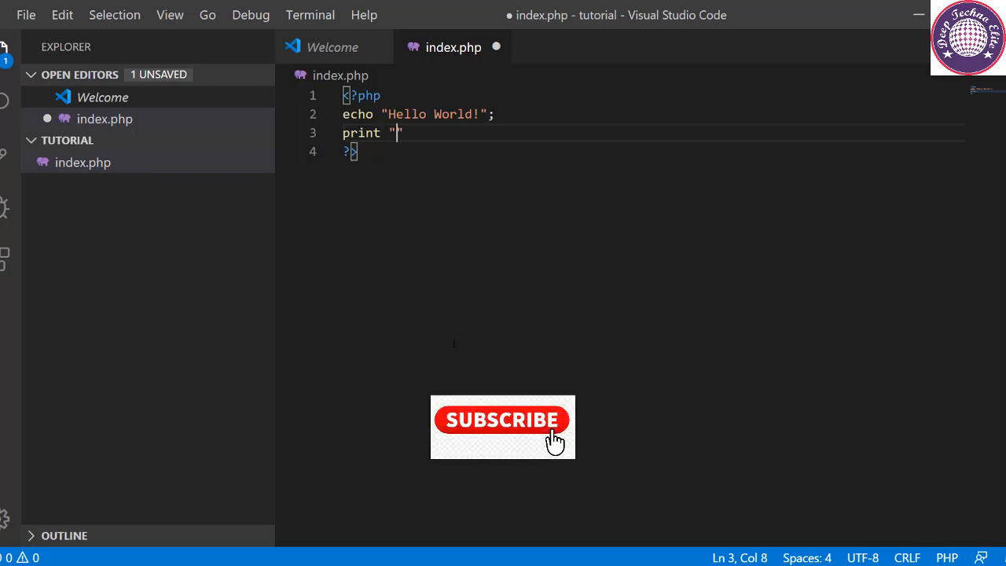
pyautogui.write('Deep T')
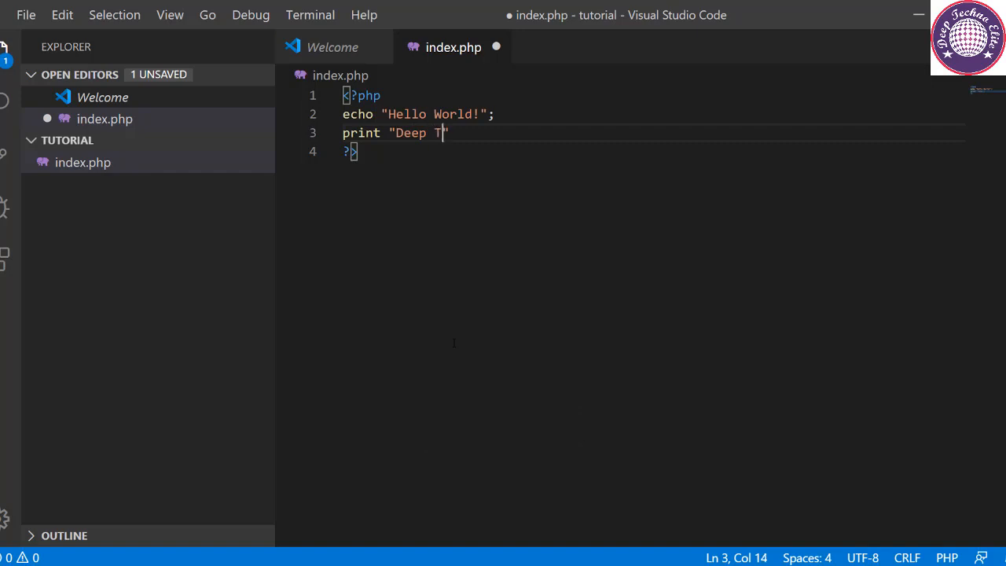
pyautogui.write('echno')
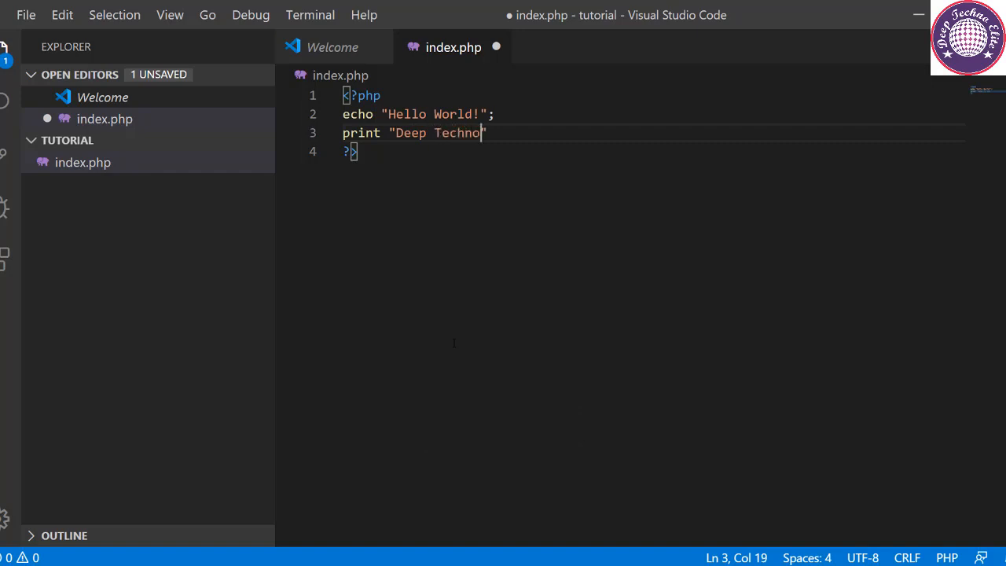
pyautogui.write('Eli')
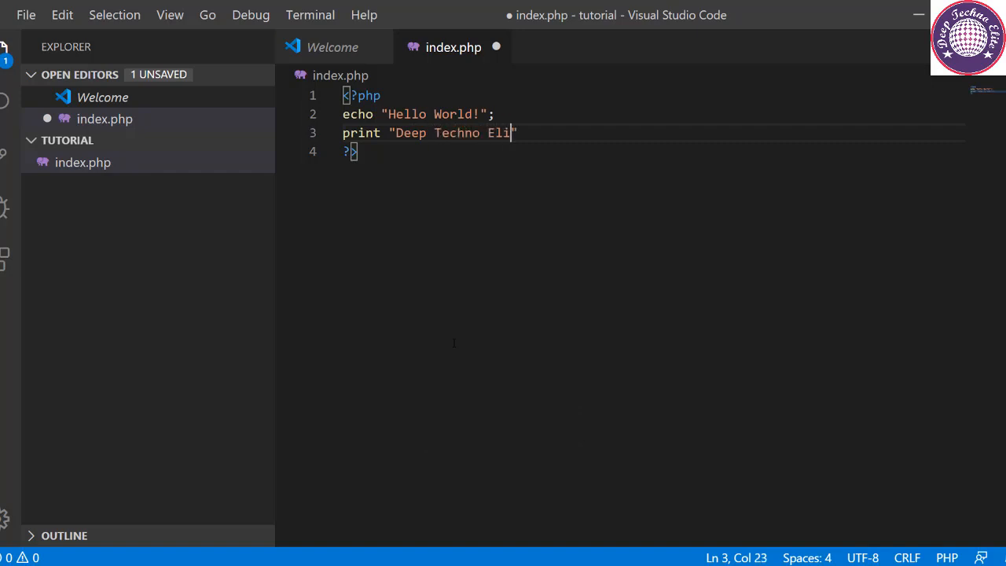
pyautogui.write('te')
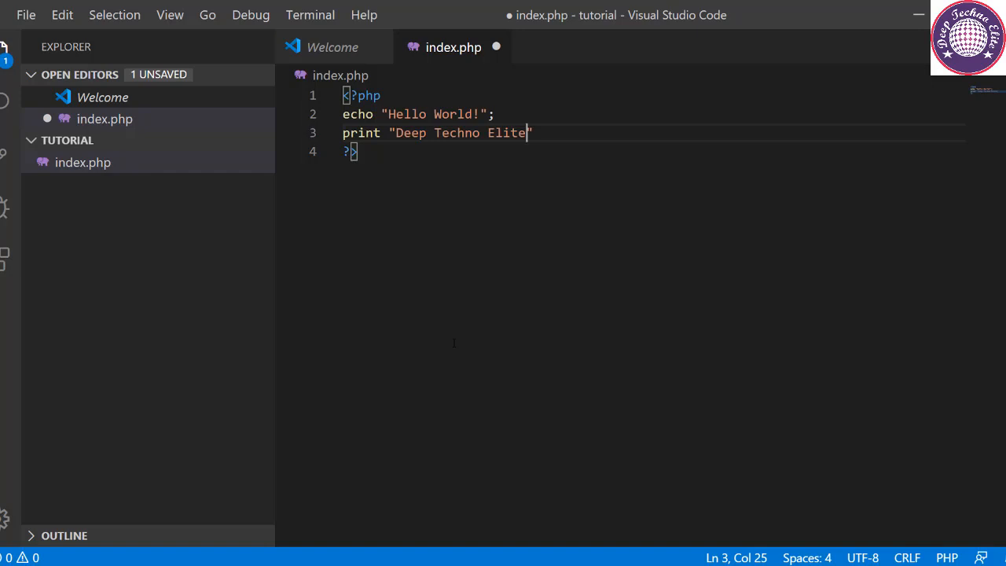
pyautogui.write(';')
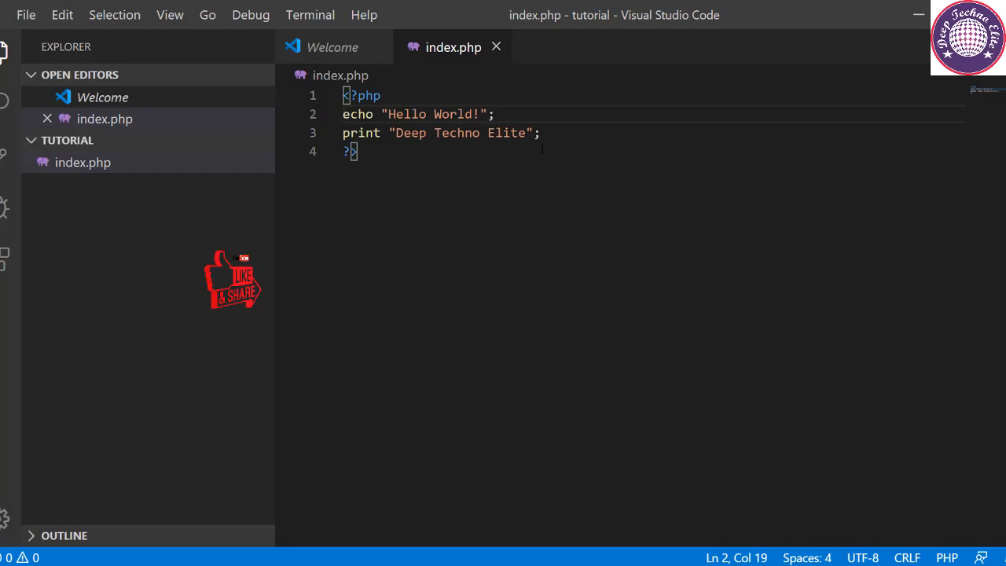
# Step: Add a trailing space after Hello World! and a fourth line echo ' Welcome to php.'
pyautogui.write('" "')
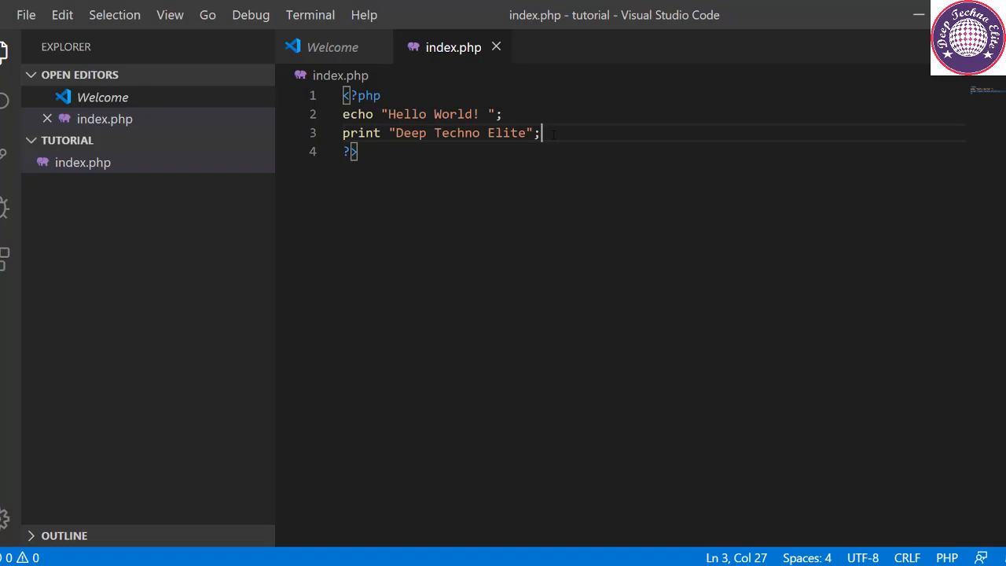
pyautogui.write('echo')
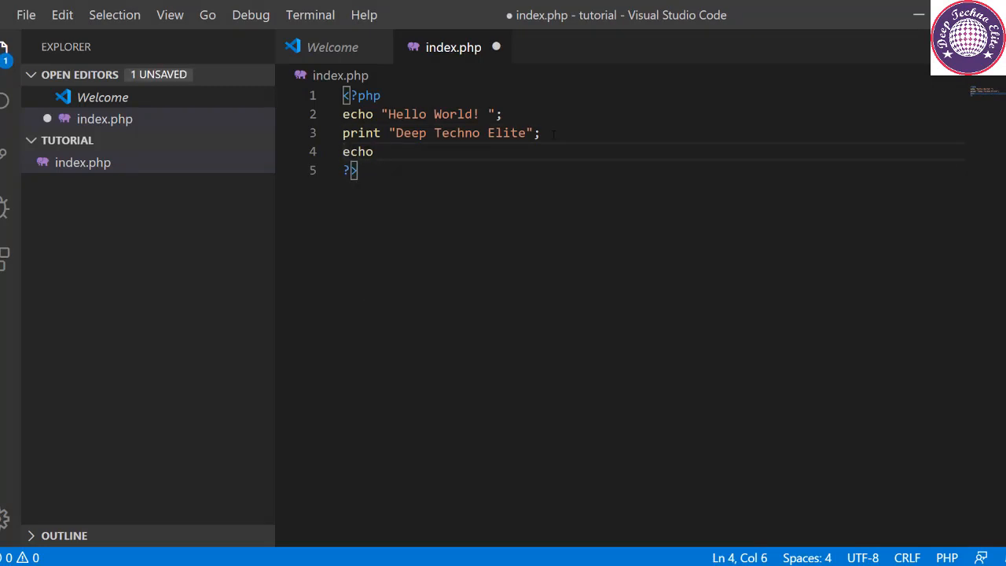
pyautogui.write("'")
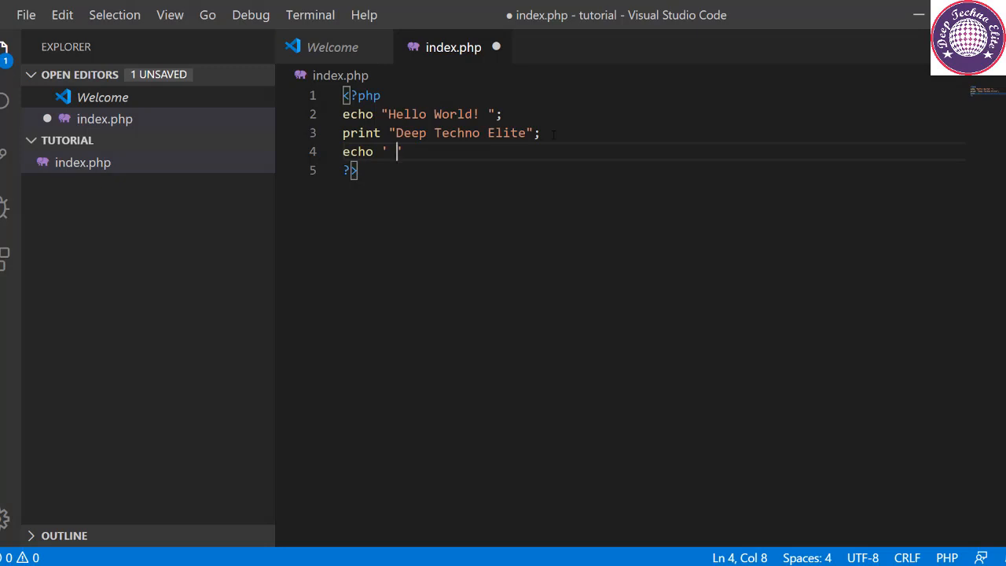
pyautogui.write('Welcome to')
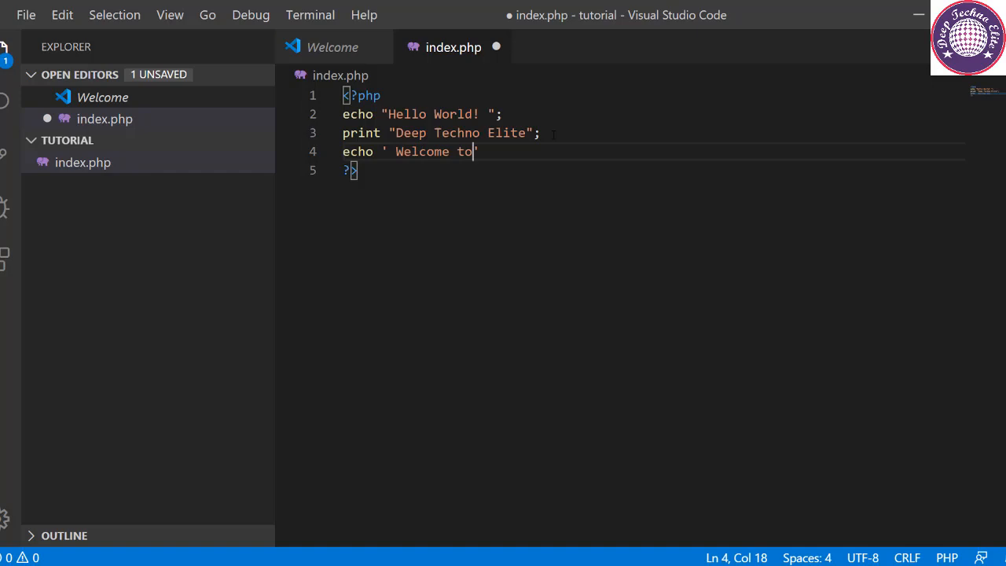
pyautogui.write('ph')
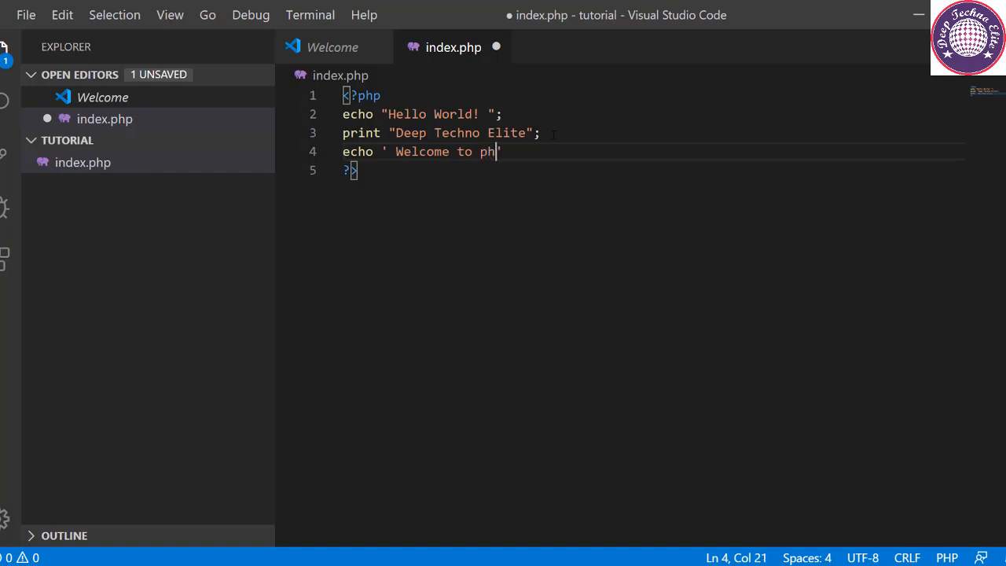
pyautogui.write('p.')
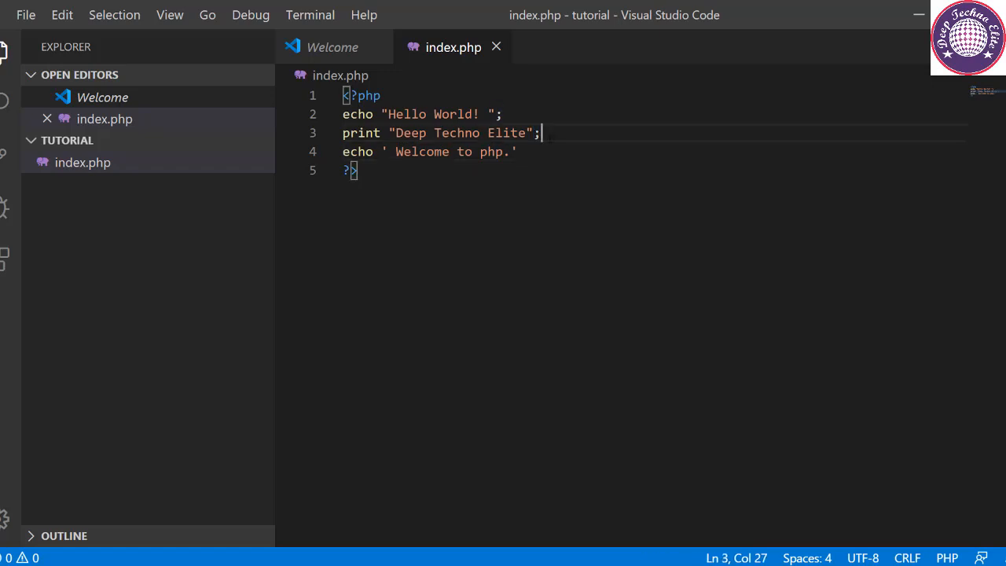
pyautogui.press('Backspace')
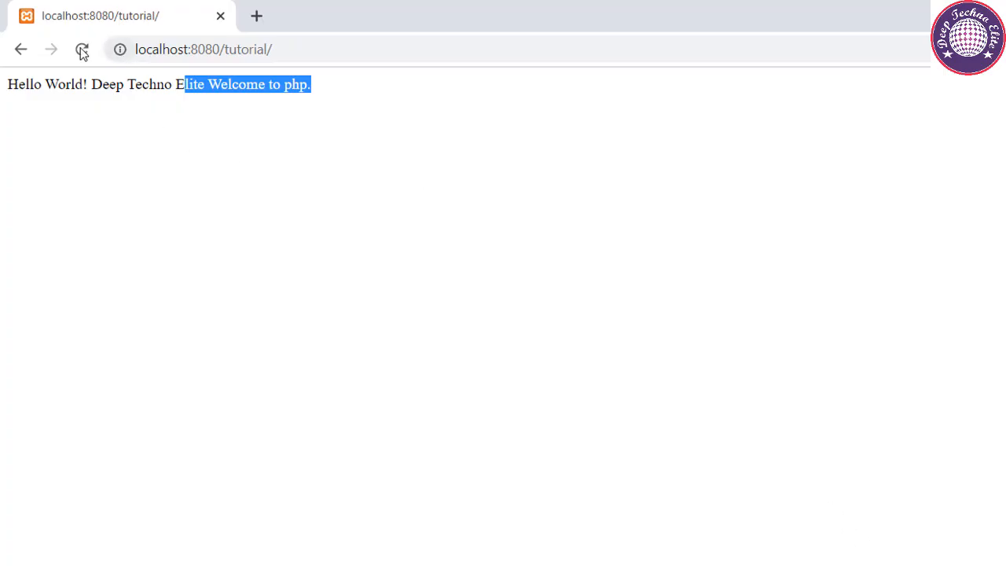
# Step: Reload the tutorial page showing Hello World! Deep Techno Elite Welcome to php., then resave index.php
pyautogui.click(81, 48)
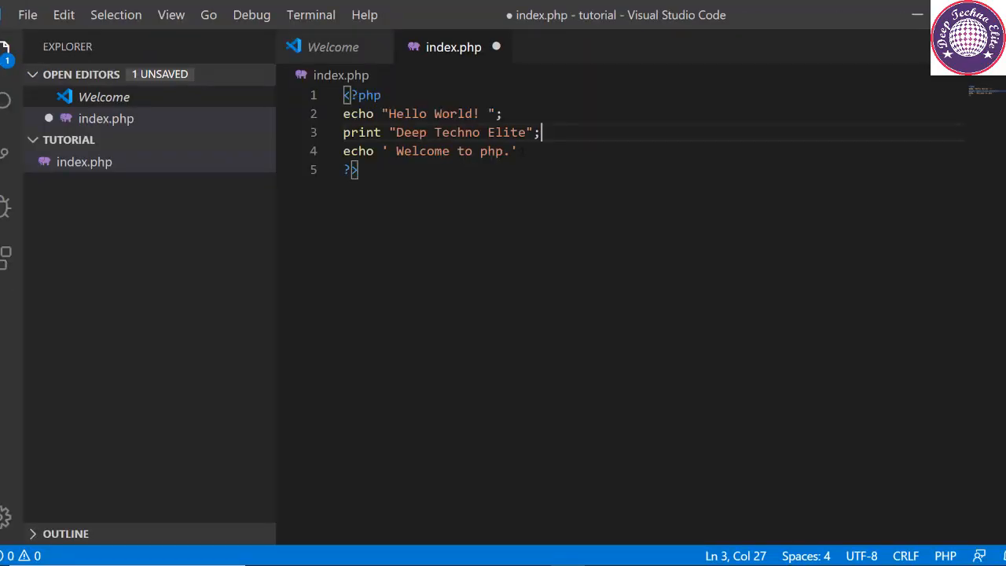
pyautogui.click(517, 151)
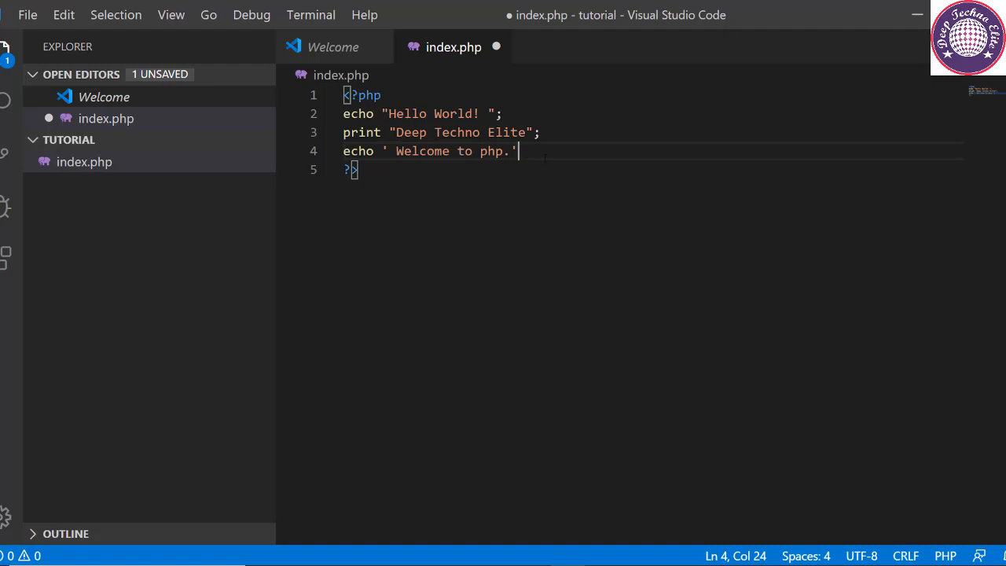
pyautogui.press('ctrl+s')
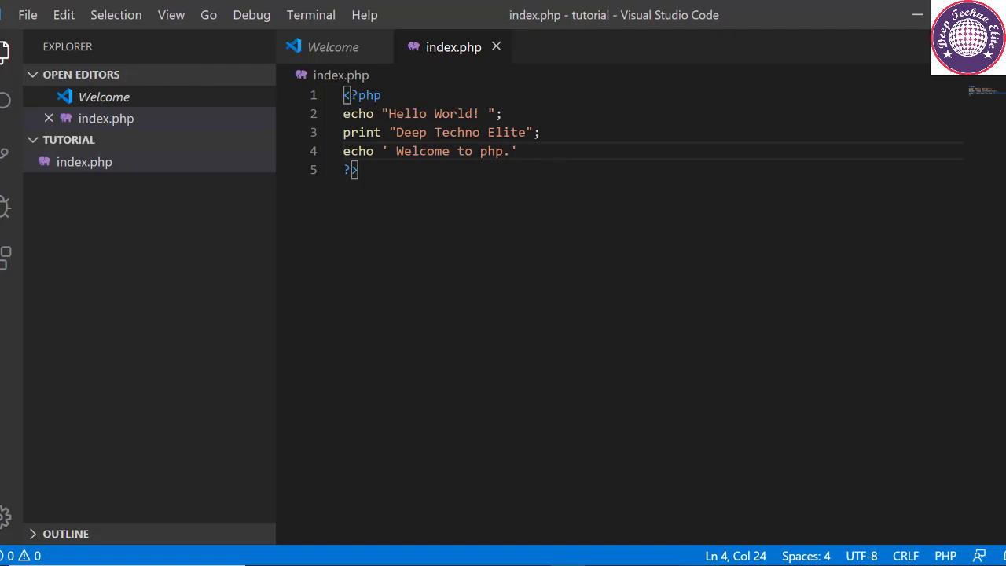
pyautogui.click(91, 53)
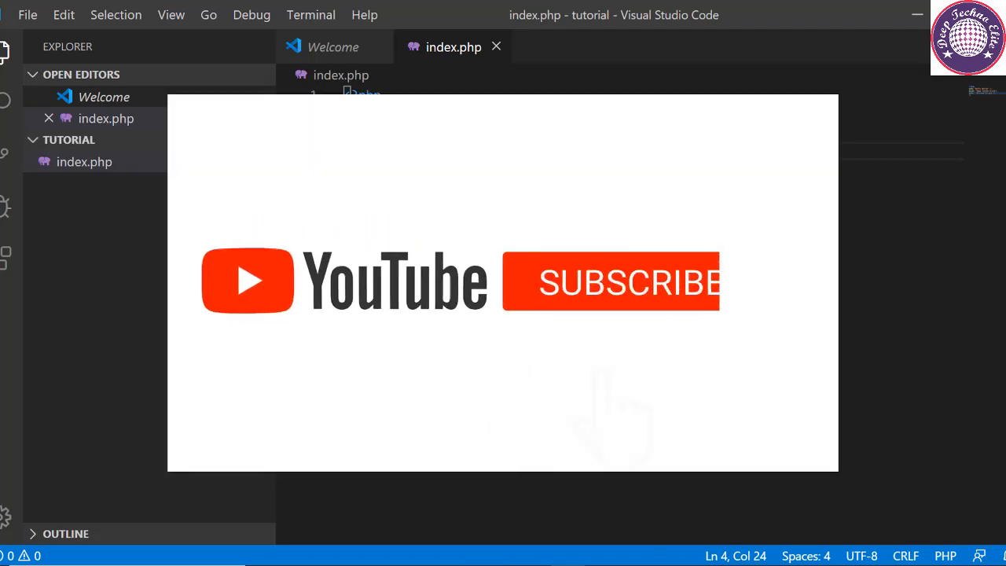
pyautogui.click(610, 283)
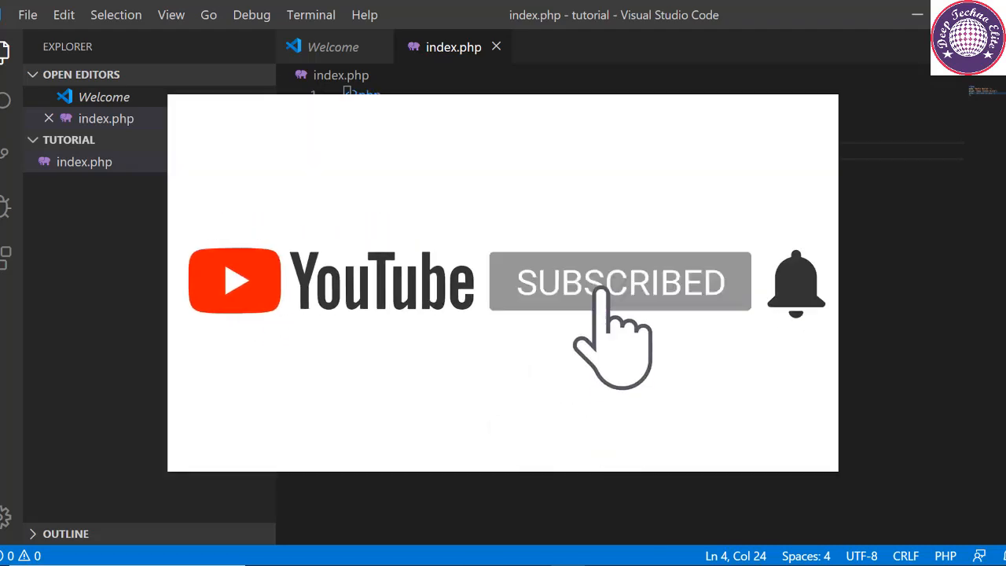